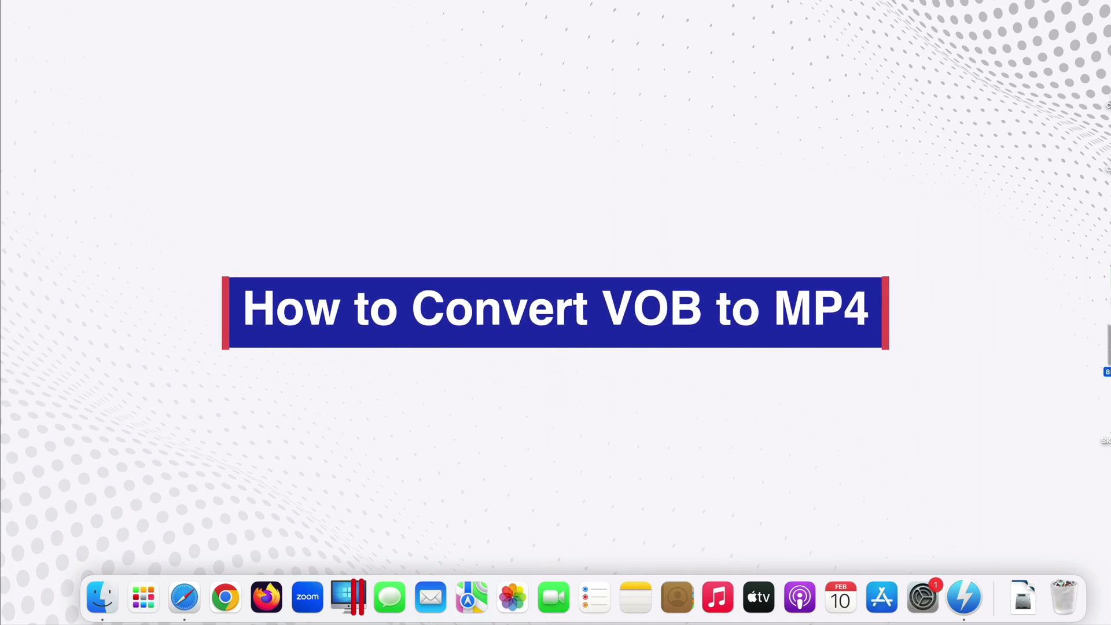
Step: Launch VideoProc Converter from the Dock to its home window
{"action": "type", "text": "video"}
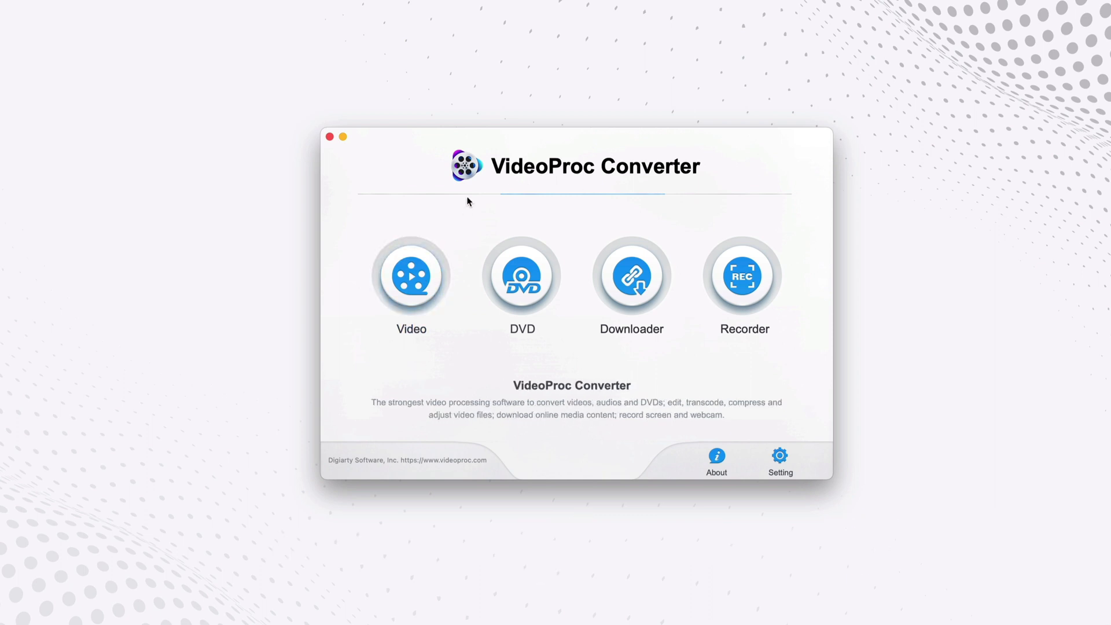
Step: Enter the Video converter workspace from the home screen
{"action": "left_click", "coordinate": [631, 275]}
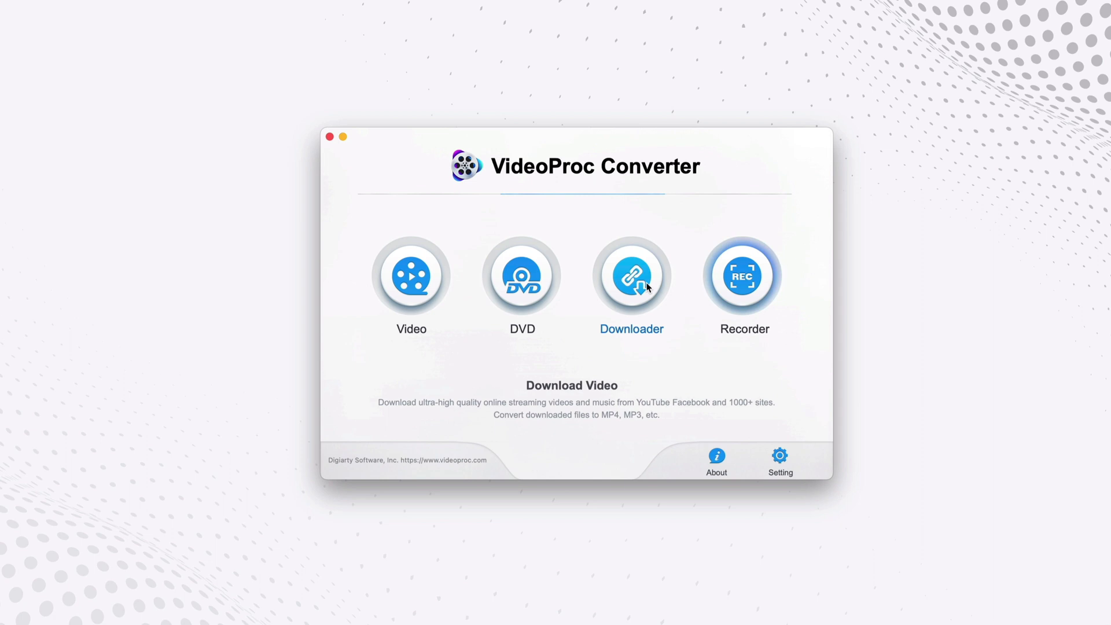
{"action": "left_click", "coordinate": [410, 275]}
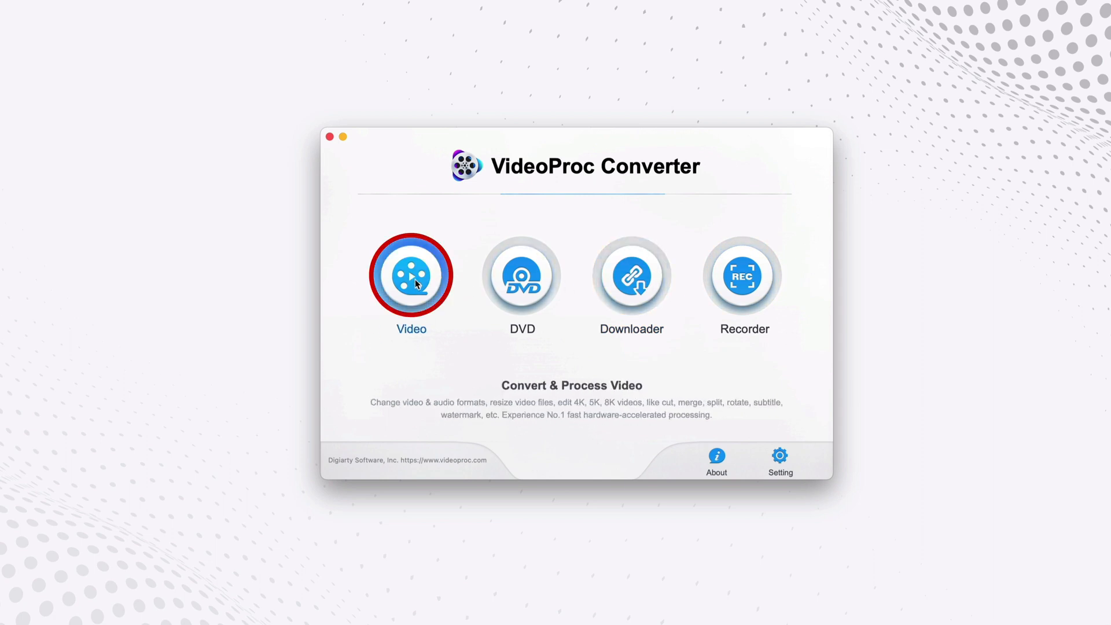
{"action": "left_click", "coordinate": [410, 276]}
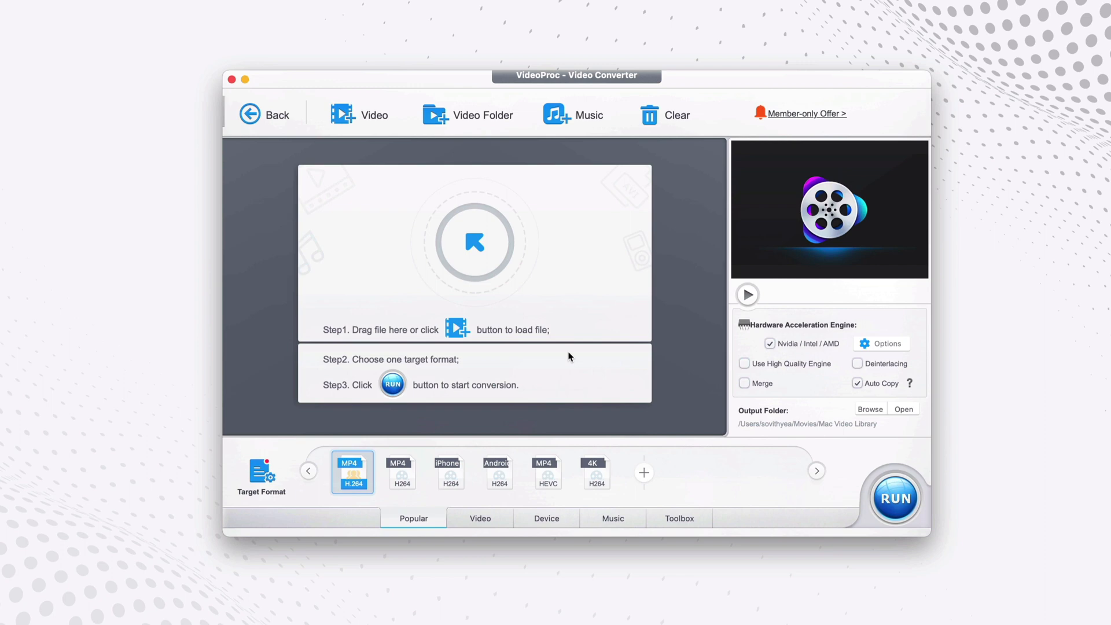
{"action": "mouse_move", "coordinate": [390, 257]}
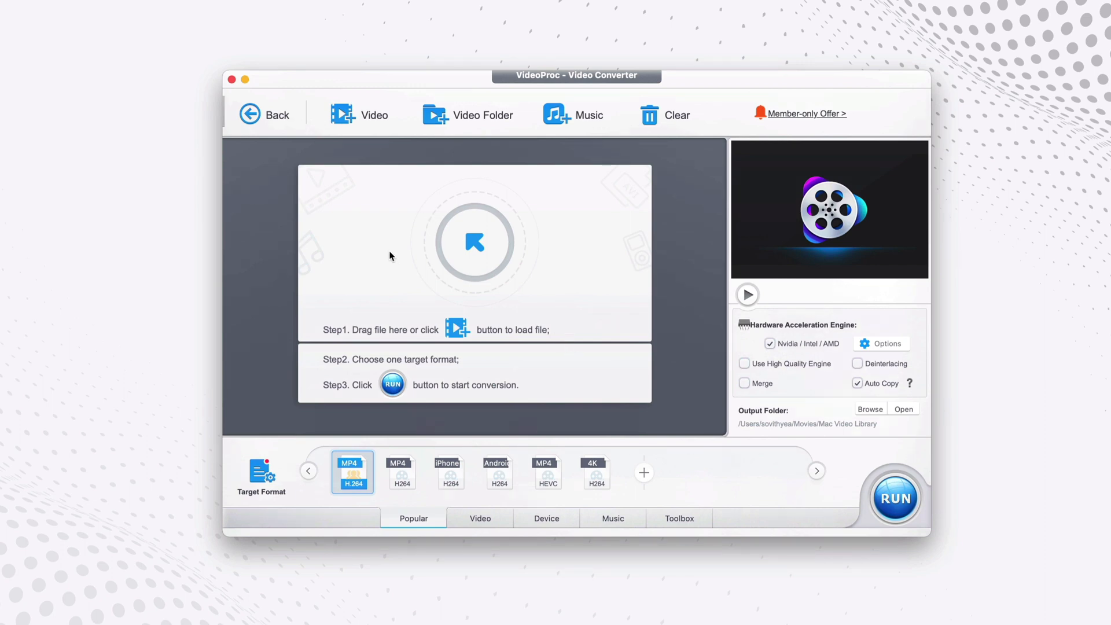
Step: Load VTS_01_1.VOB from Desktop > VOB Files as the video to convert
{"action": "left_click", "coordinate": [474, 241]}
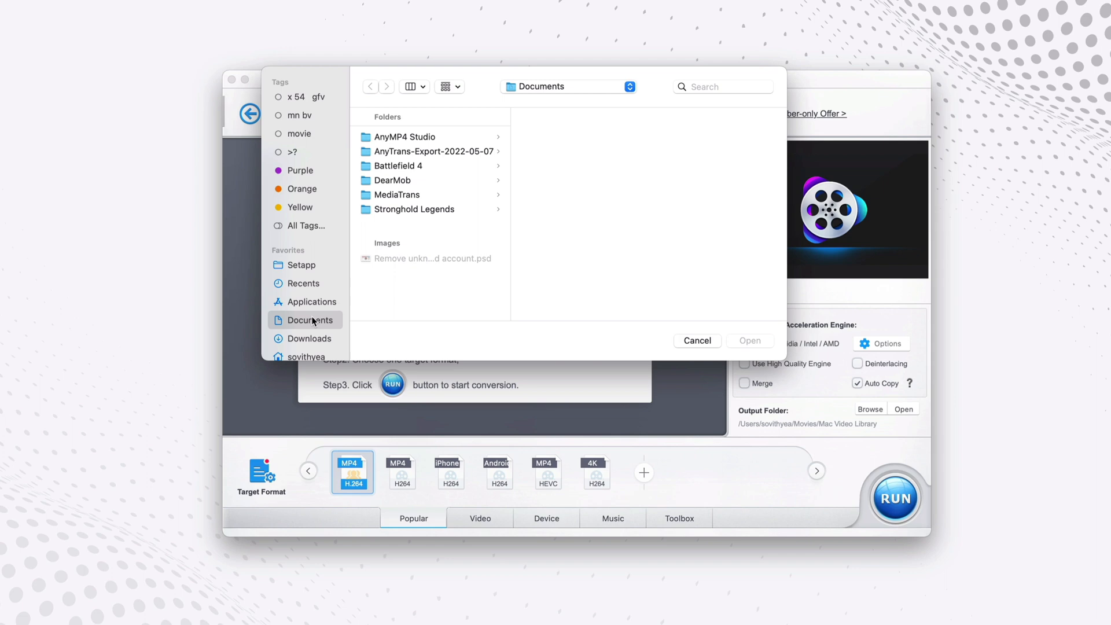
{"action": "left_click", "coordinate": [302, 323]}
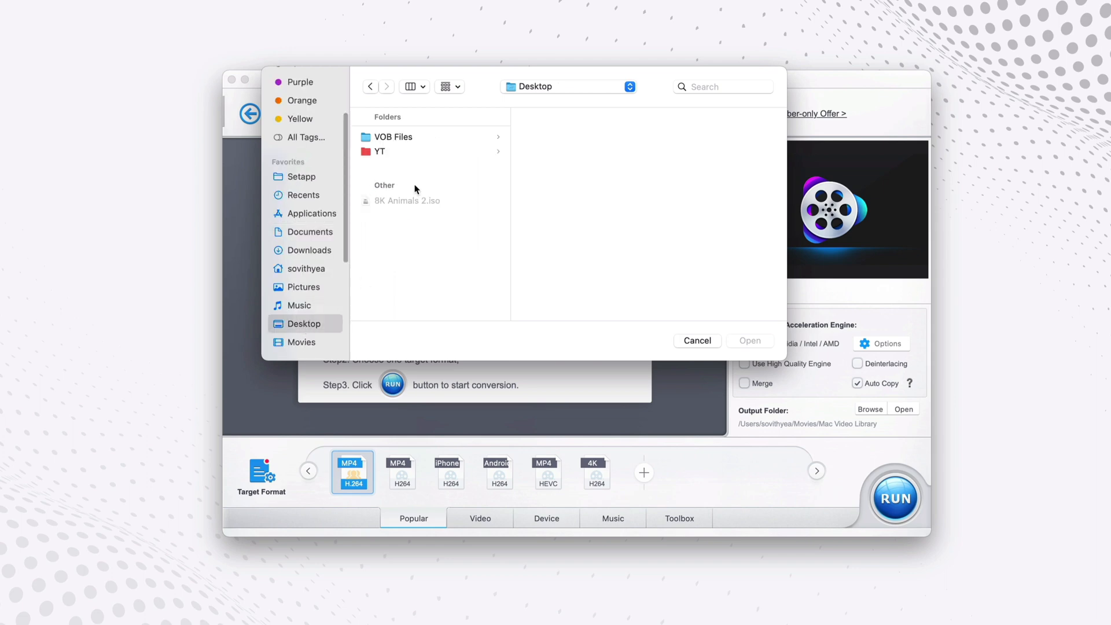
{"action": "left_click", "coordinate": [393, 136]}
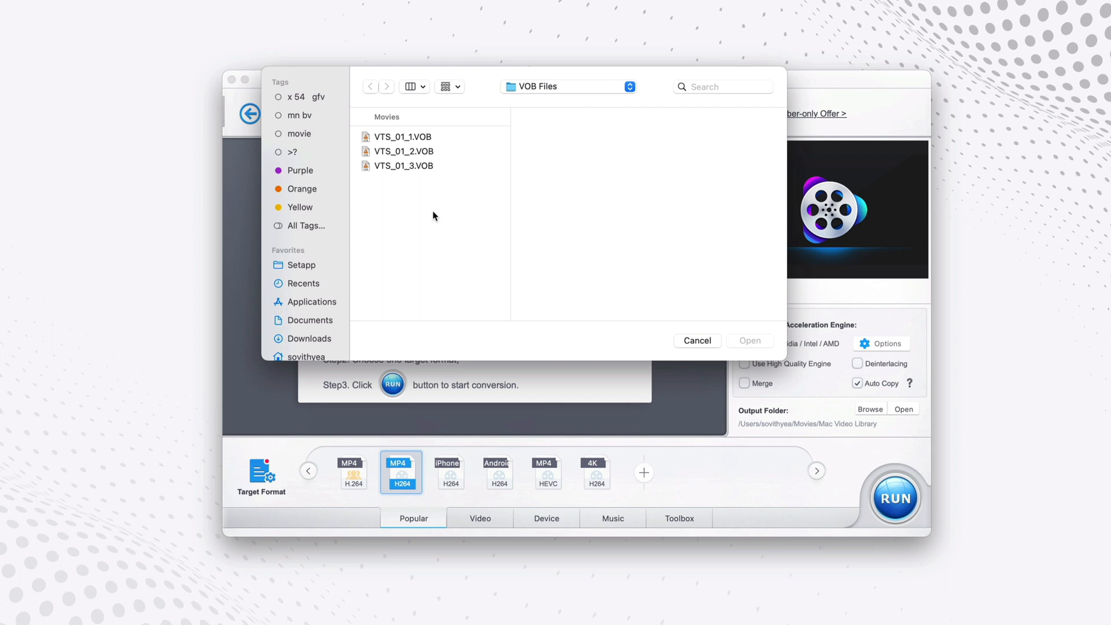
{"action": "mouse_move", "coordinate": [443, 179]}
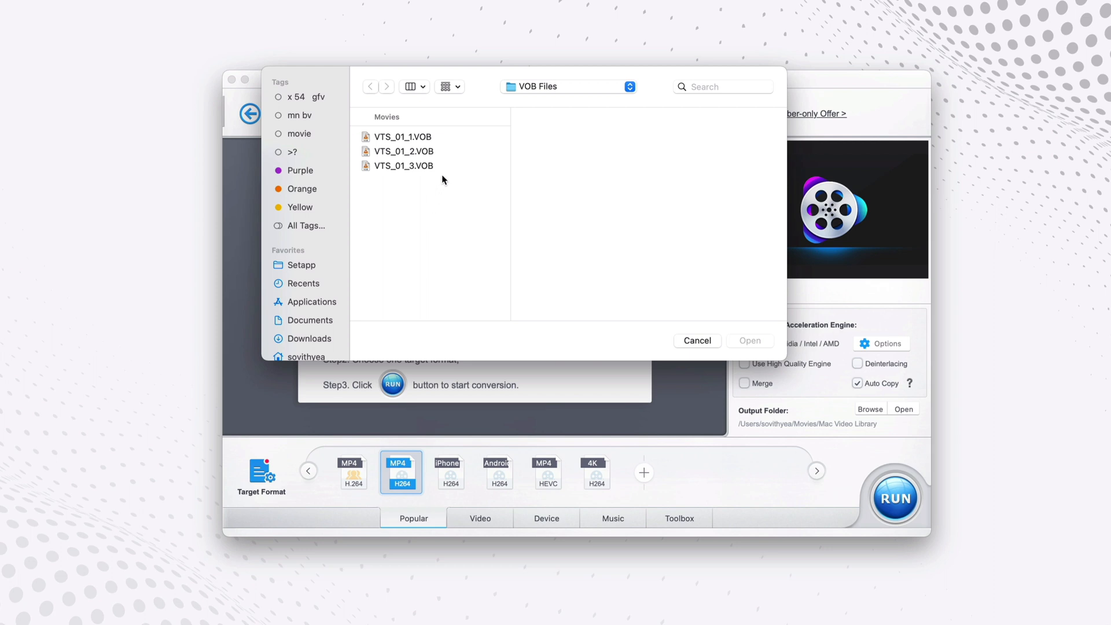
{"action": "mouse_move", "coordinate": [449, 144]}
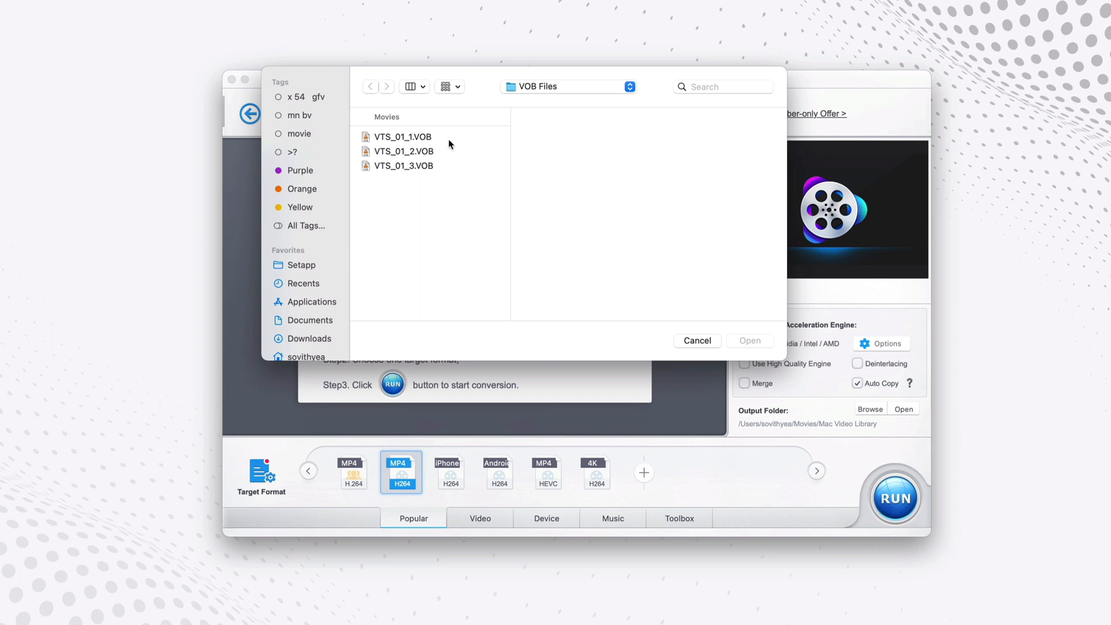
{"action": "mouse_move", "coordinate": [450, 141]}
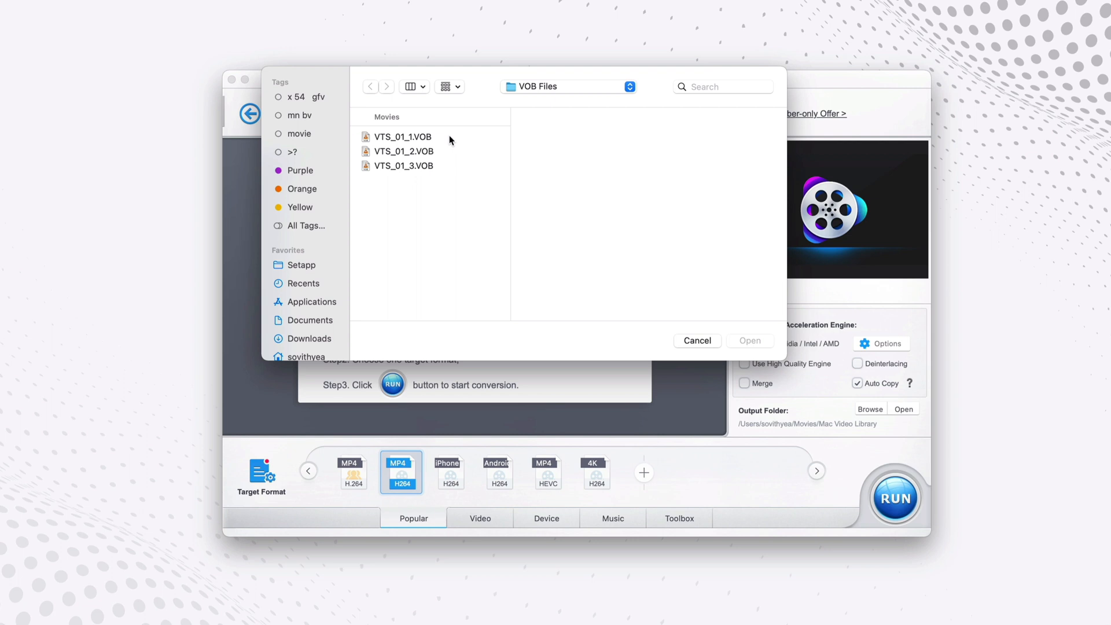
{"action": "left_click", "coordinate": [401, 136]}
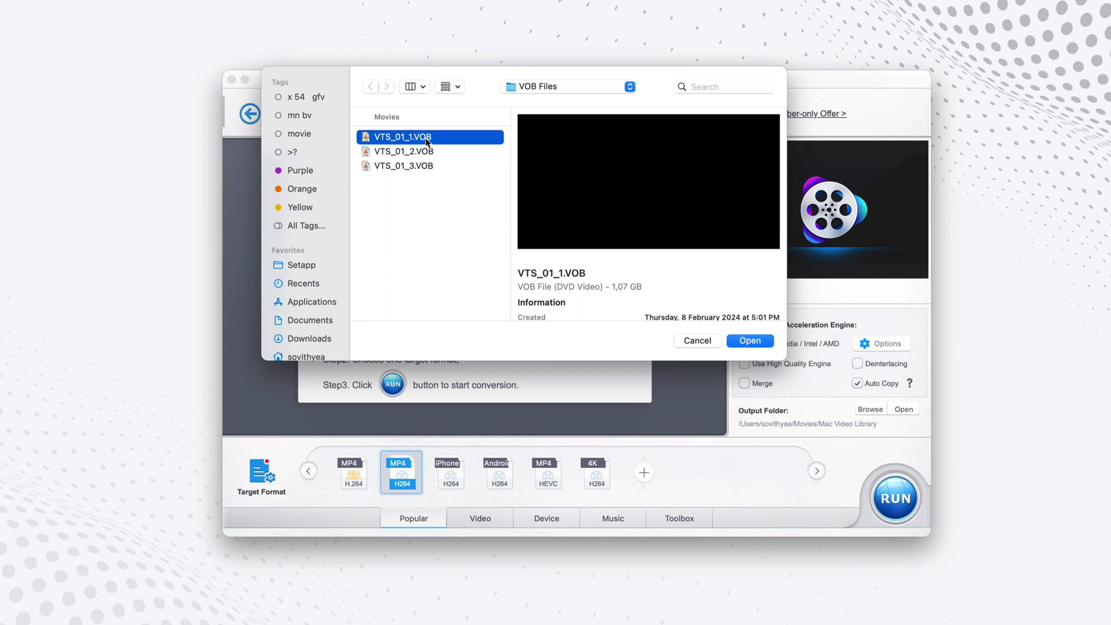
{"action": "left_click", "coordinate": [749, 340]}
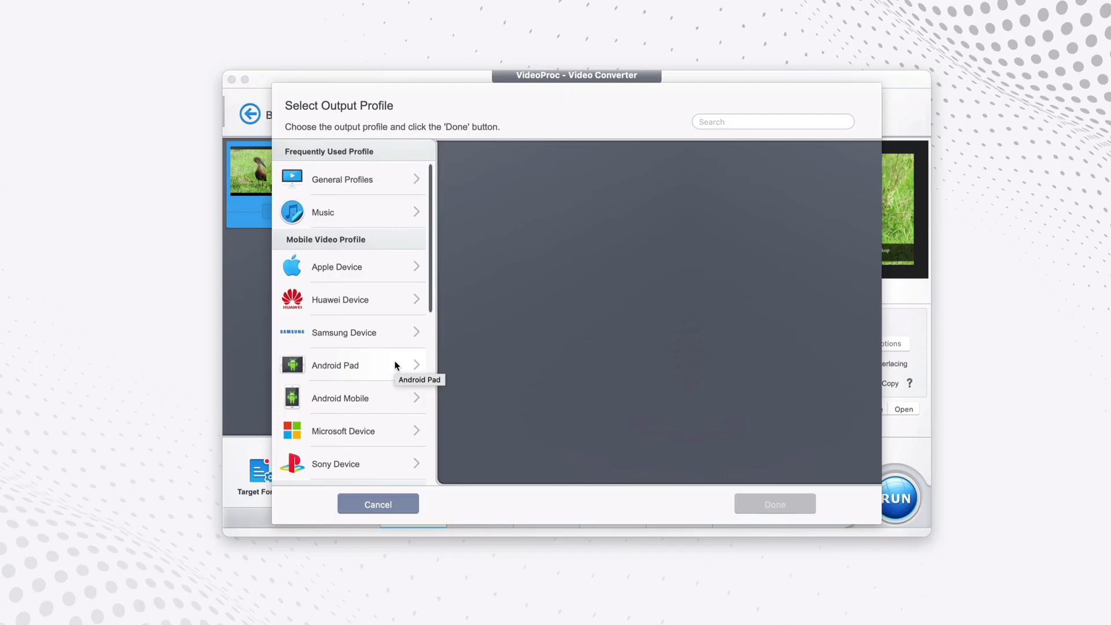
{"action": "mouse_move", "coordinate": [360, 179]}
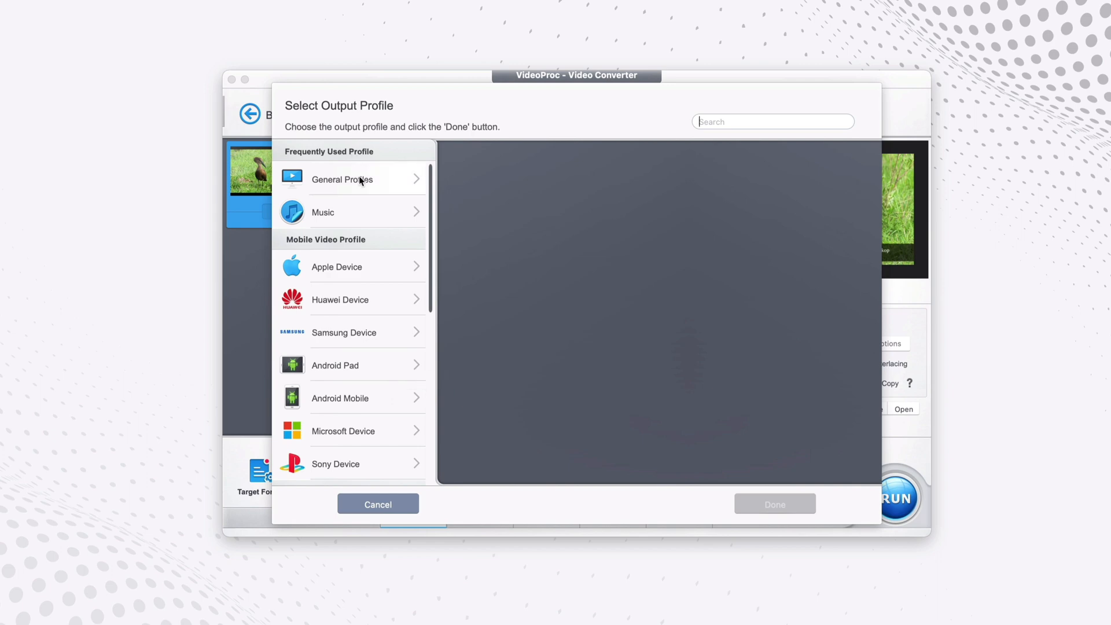
{"action": "mouse_move", "coordinate": [352, 183]}
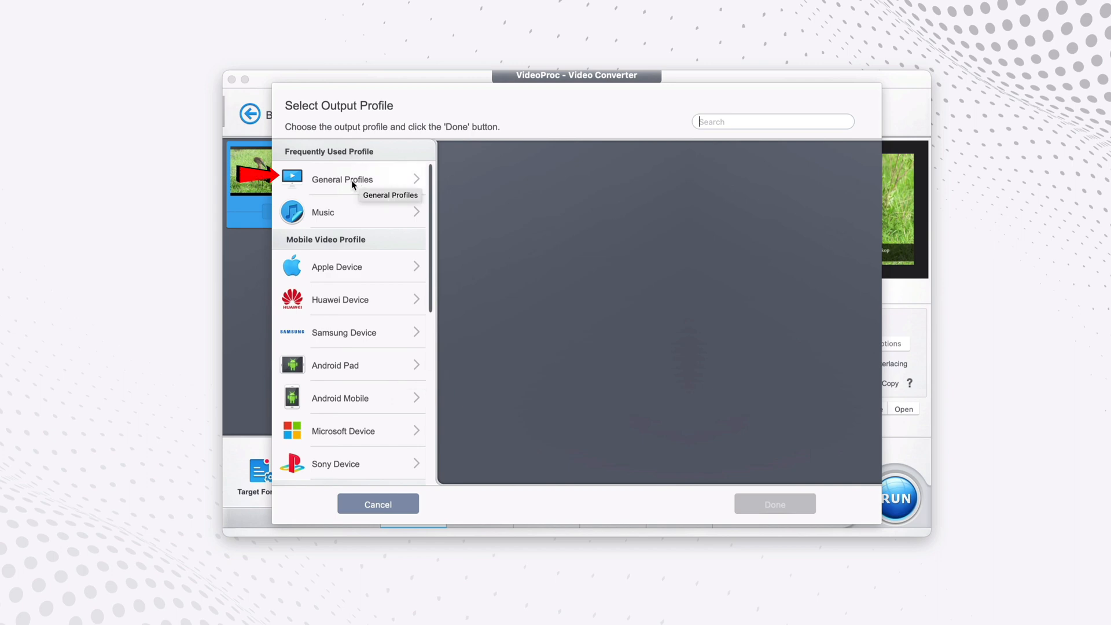
Step: Show the General Profiles list with MP4 Video (H264) as the output option
{"action": "left_click", "coordinate": [343, 178]}
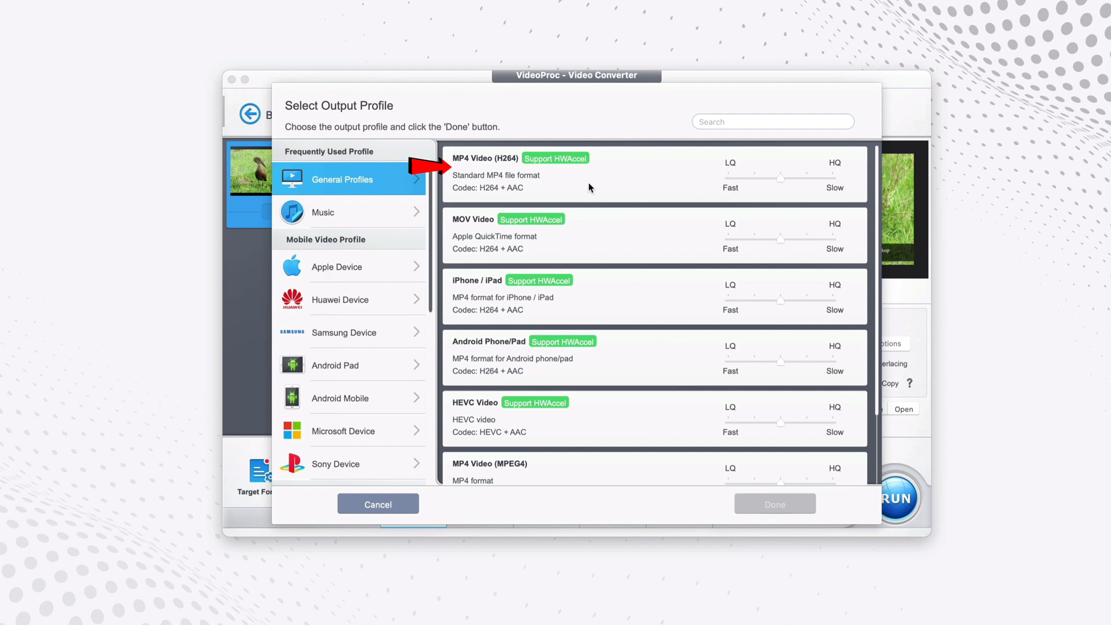
{"action": "mouse_move", "coordinate": [542, 180]}
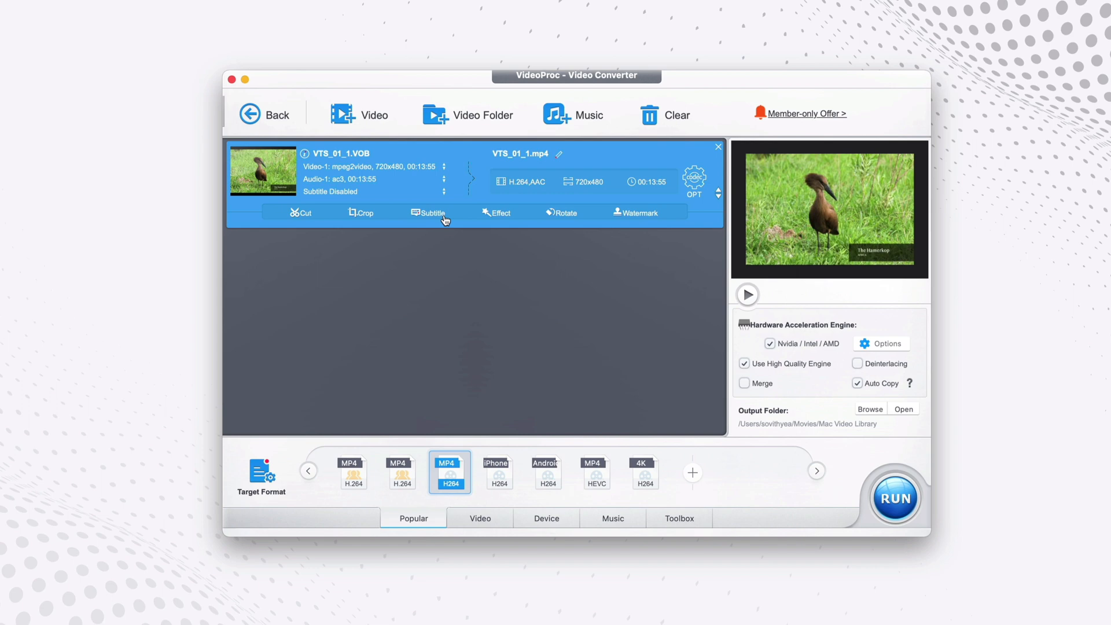
{"action": "mouse_move", "coordinate": [501, 217]}
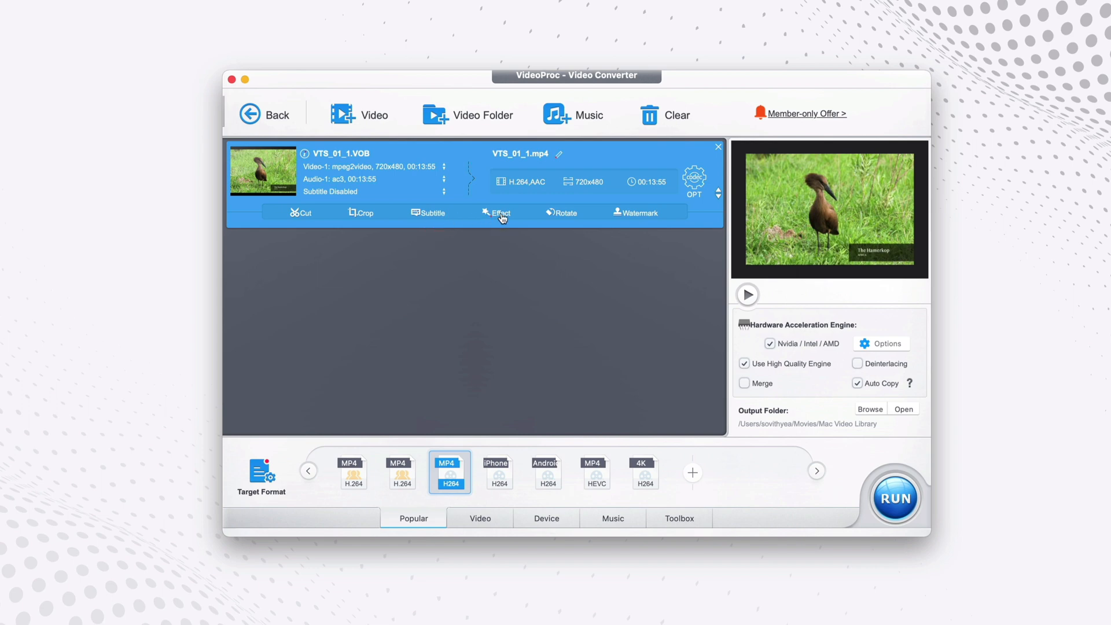
{"action": "mouse_move", "coordinate": [654, 215]}
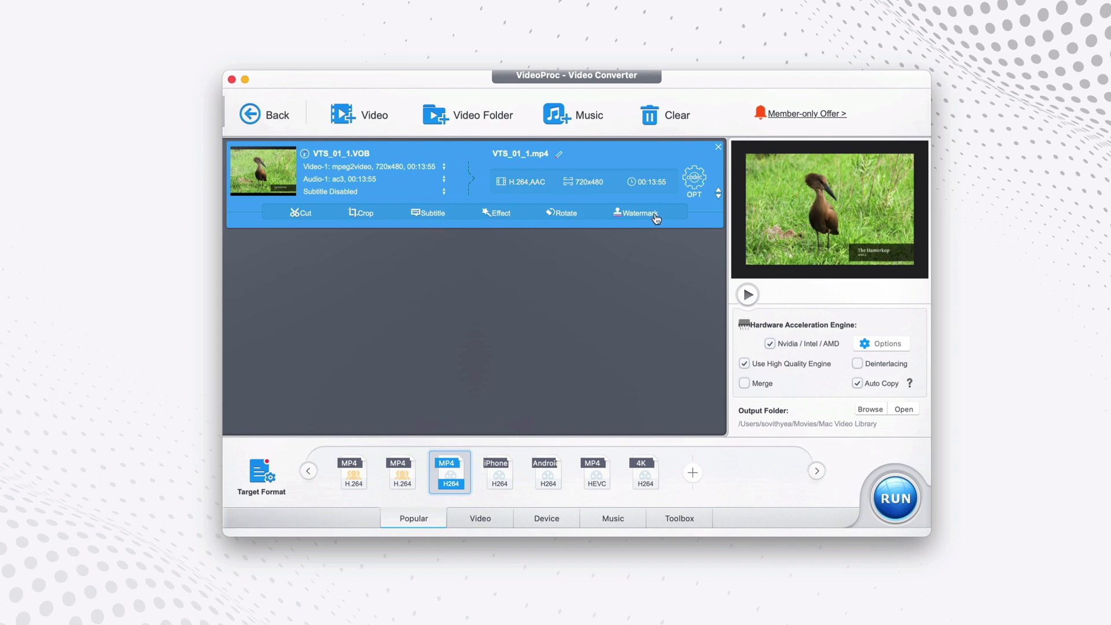
{"action": "mouse_move", "coordinate": [327, 254]}
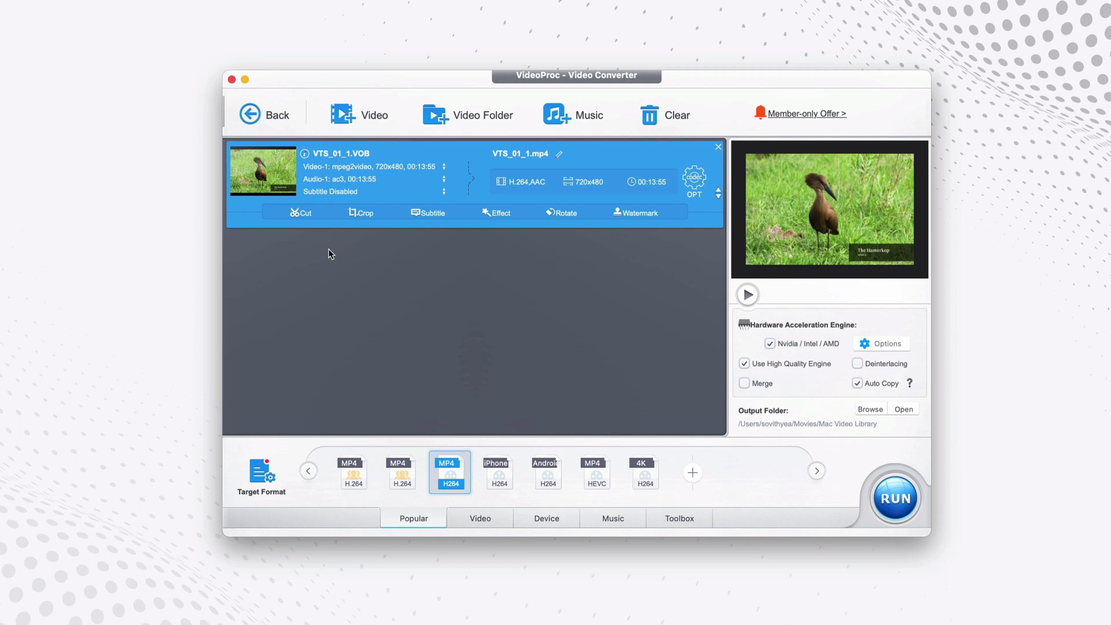
Step: Bring up the Cut editor for the VTS_01_1.VOB clip
{"action": "left_click", "coordinate": [299, 213]}
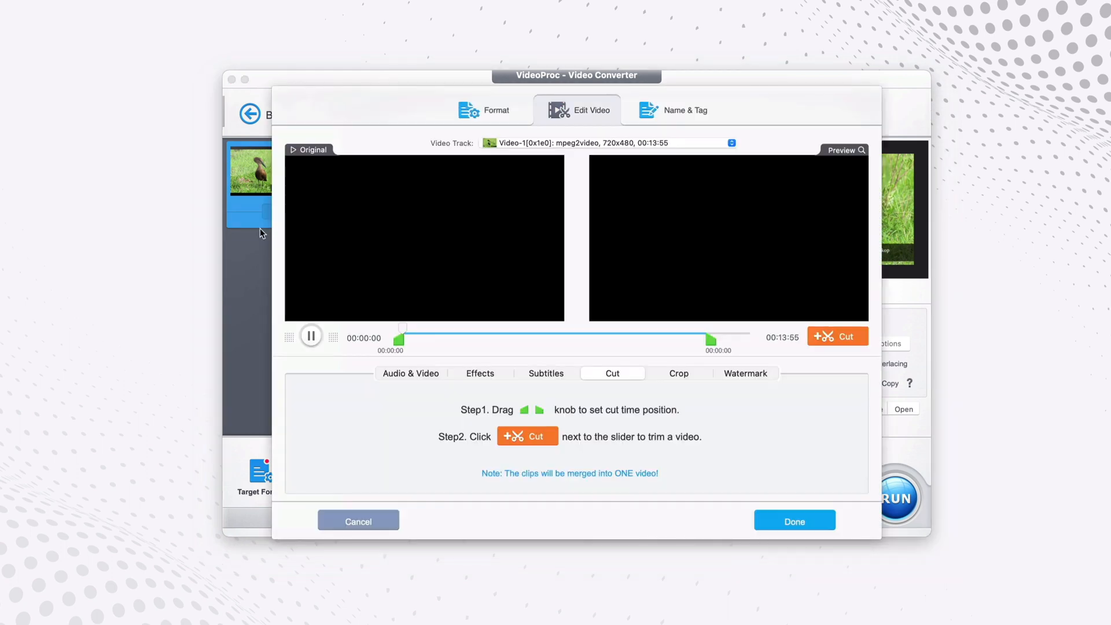
Step: Trim the clip to 00:00:24–00:13:54, add it as Clip 1 and apply the cut
{"action": "left_click", "coordinate": [310, 335]}
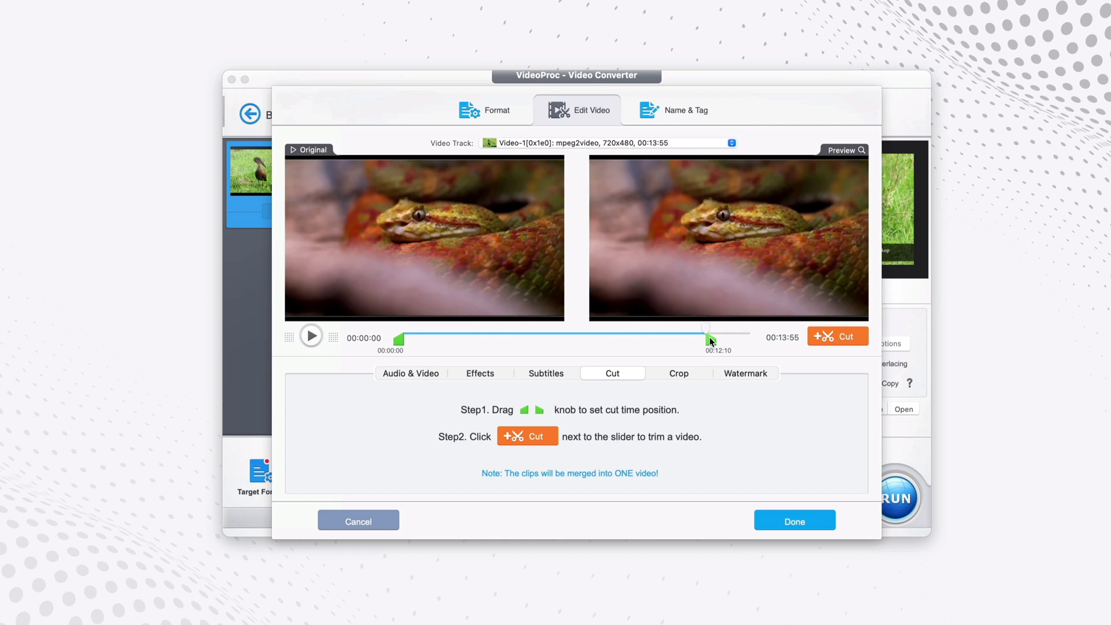
{"action": "left_click_drag", "start_coordinate": [707, 327], "coordinate": [753, 328]}
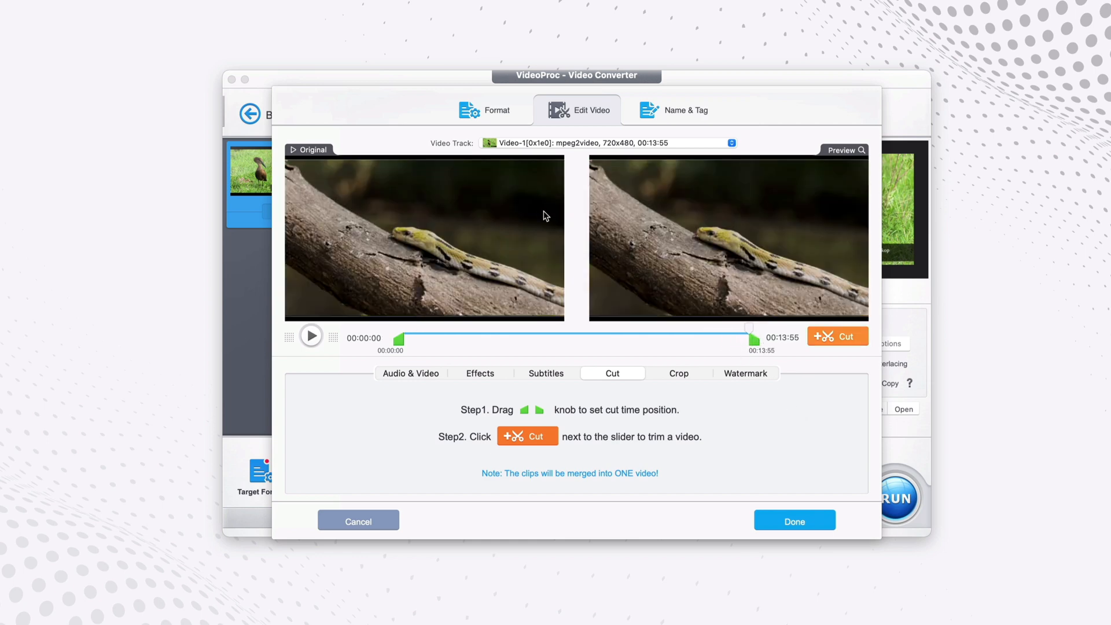
{"action": "left_click", "coordinate": [836, 336]}
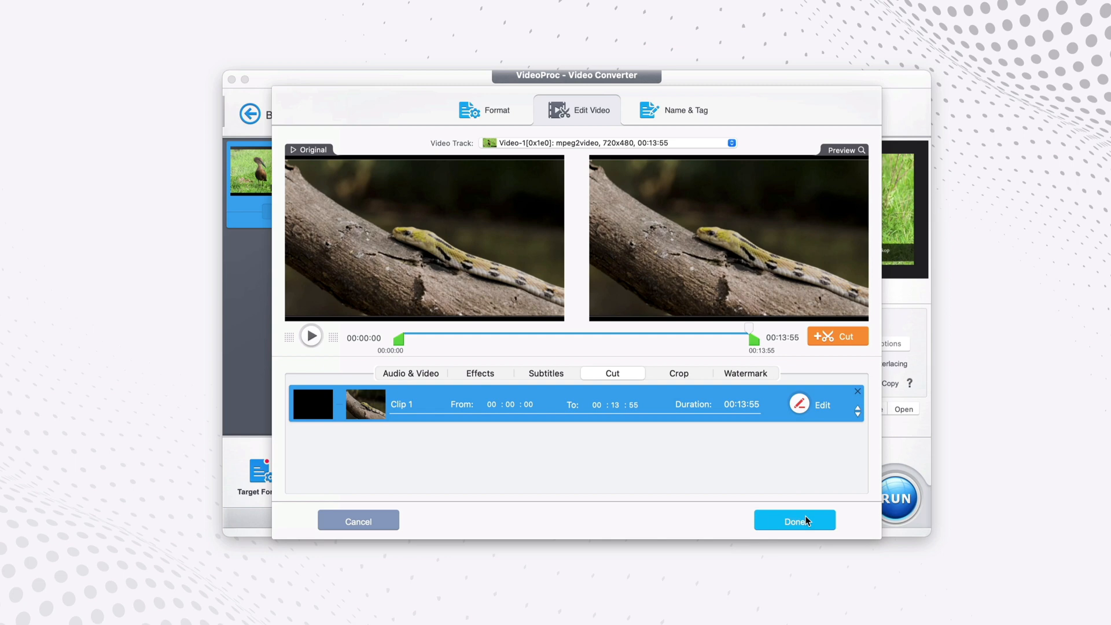
{"action": "left_click", "coordinate": [794, 521]}
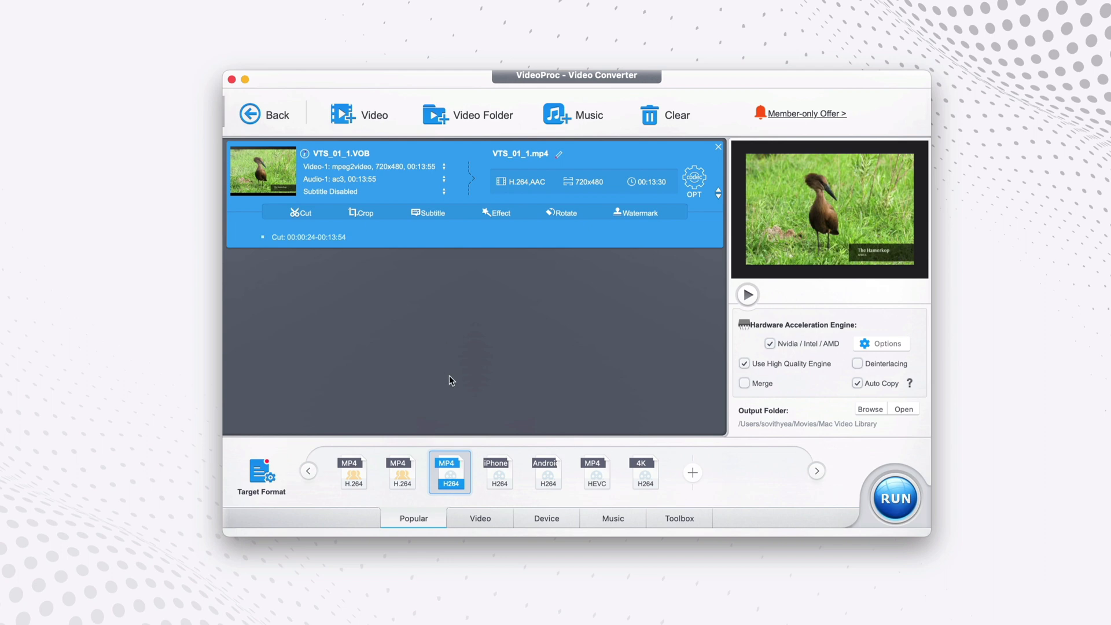
{"action": "mouse_move", "coordinate": [450, 471]}
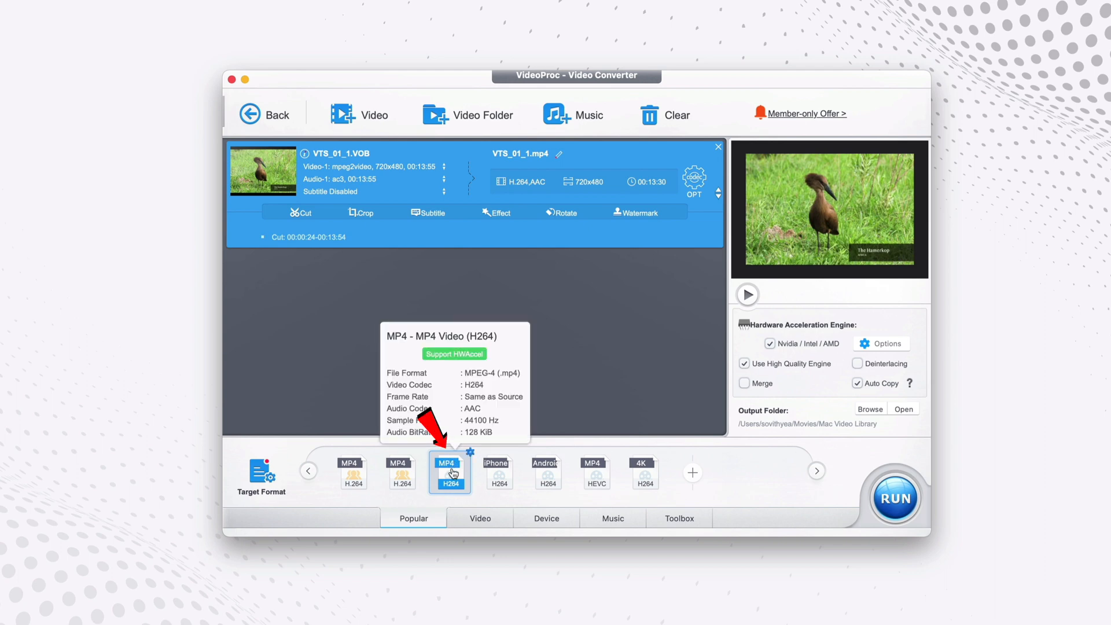
Step: Bring up the Profile Setting window for the MP4 H264 output
{"action": "left_click", "coordinate": [693, 178]}
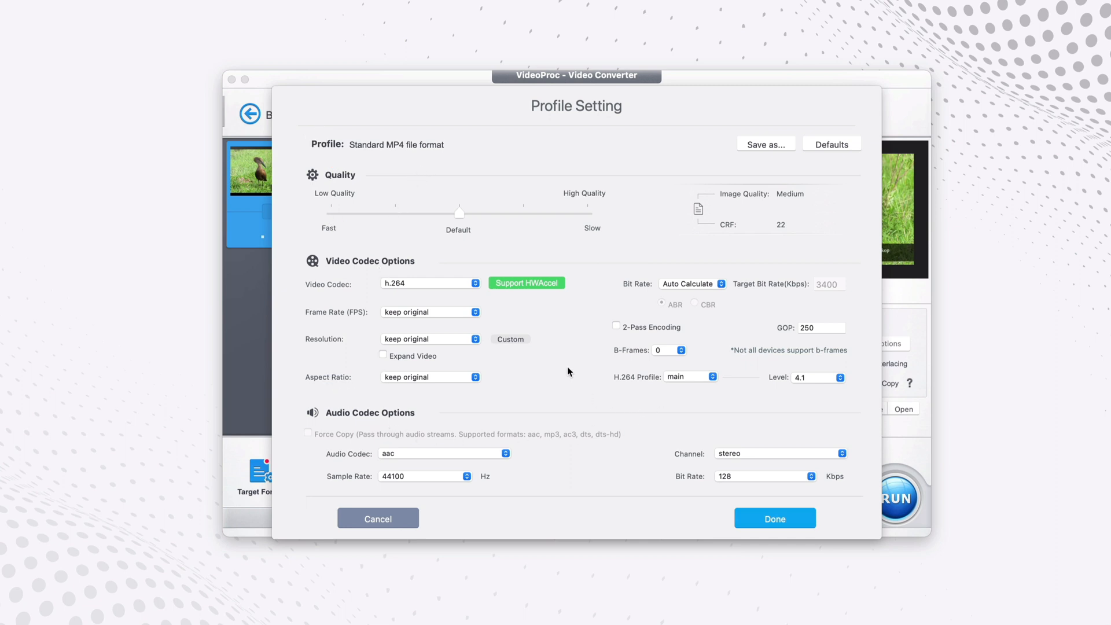
{"action": "mouse_move", "coordinate": [395, 206]}
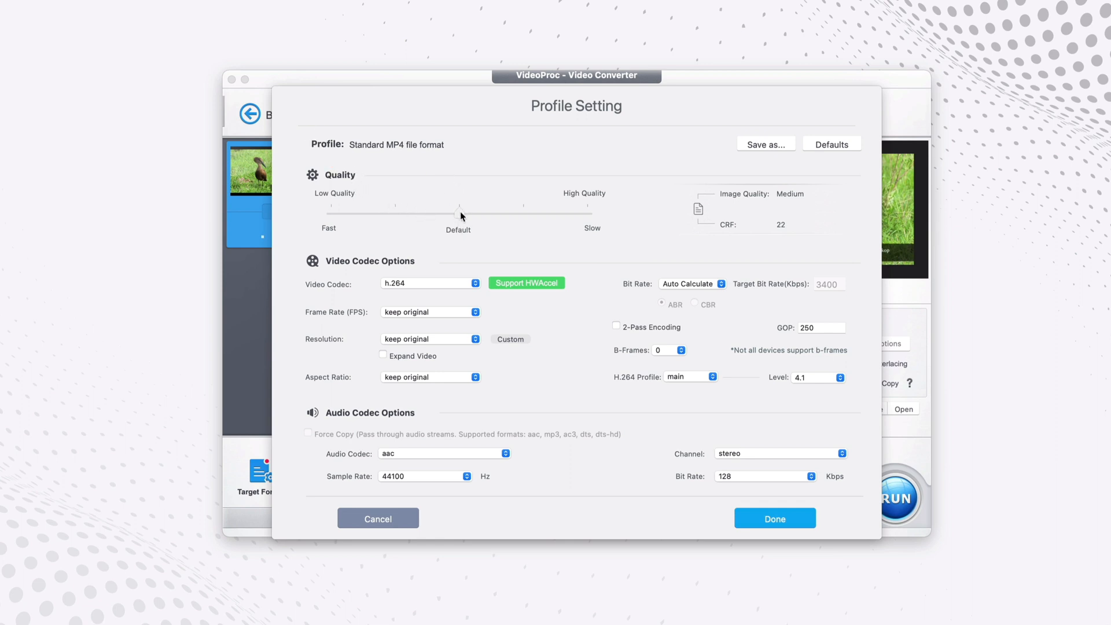
Step: Set encoding quality to High Quality and resolution to 1920x1080, then apply
{"action": "left_click_drag", "start_coordinate": [459, 211], "coordinate": [587, 212]}
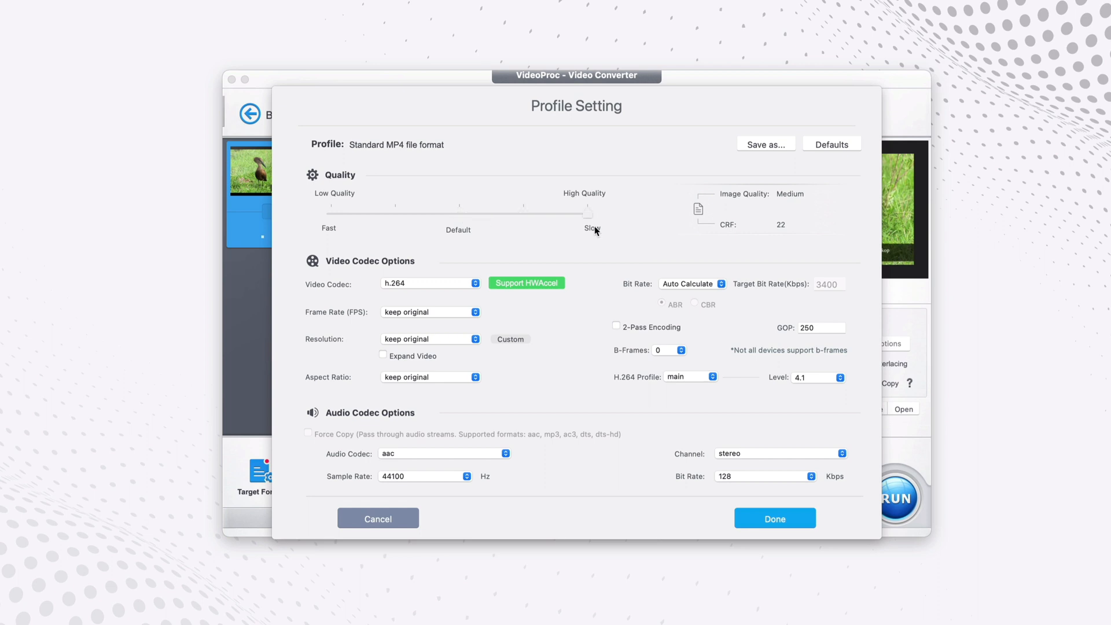
{"action": "left_click_drag", "start_coordinate": [582, 212], "coordinate": [587, 211]}
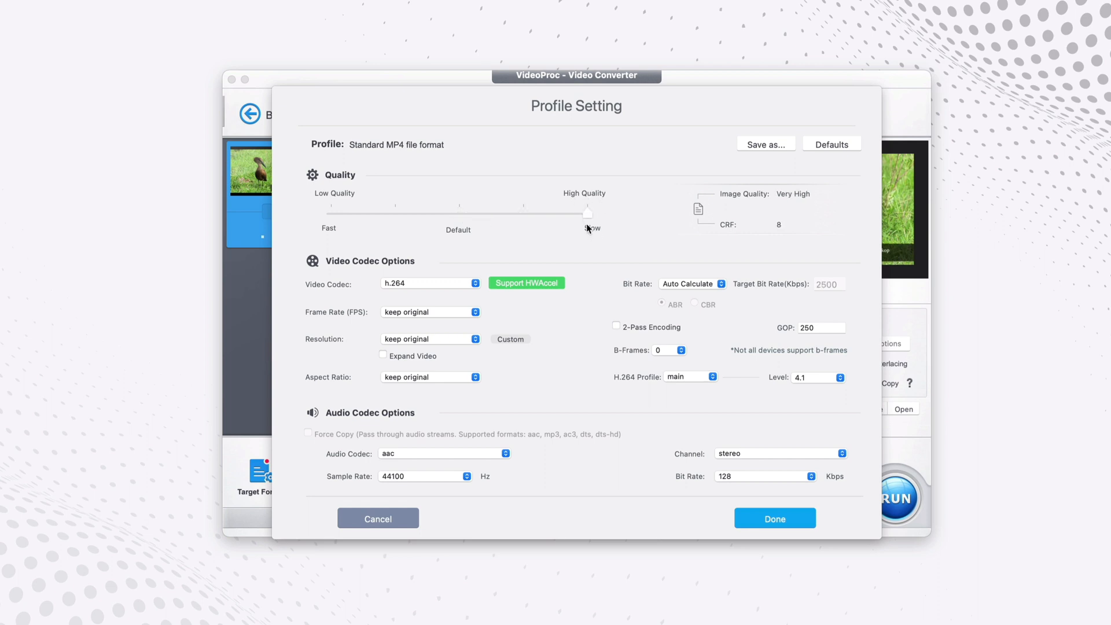
{"action": "mouse_move", "coordinate": [605, 228]}
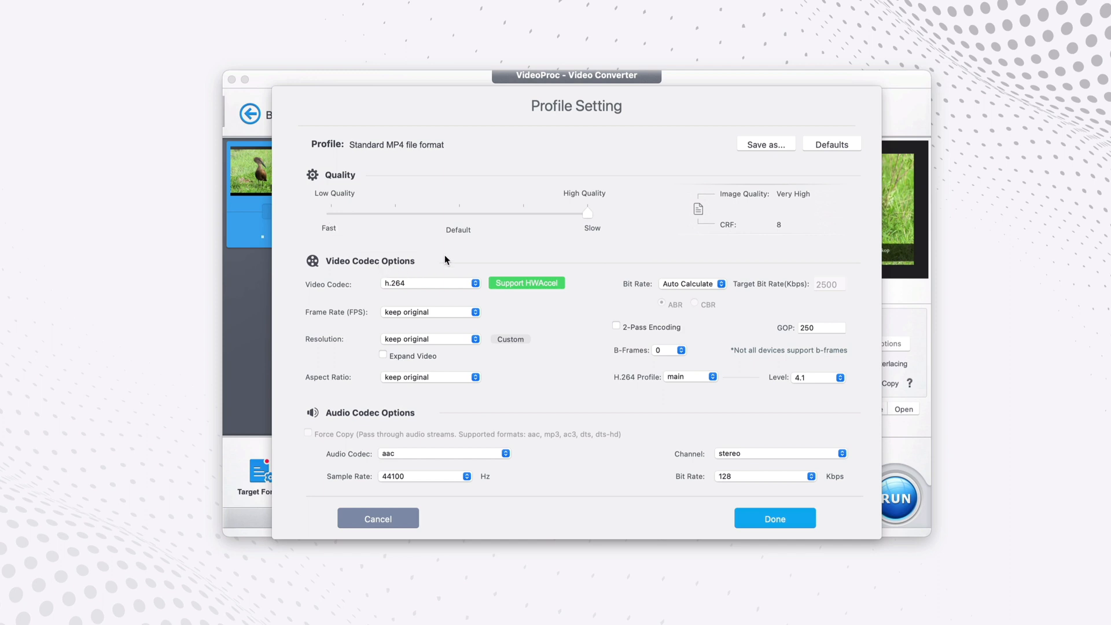
{"action": "mouse_move", "coordinate": [428, 267]}
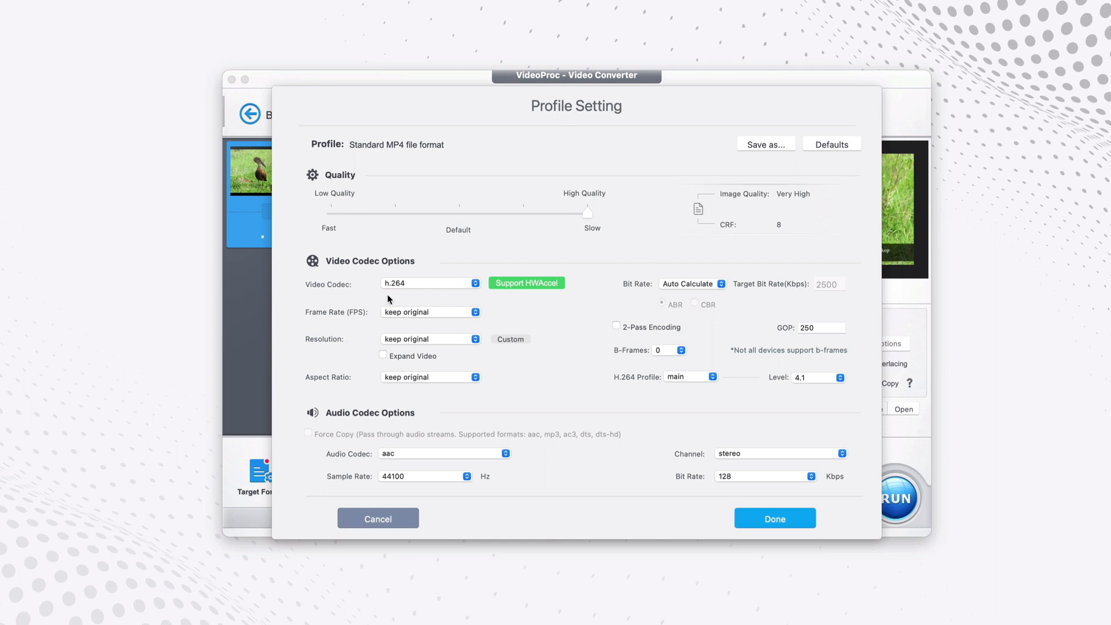
{"action": "mouse_move", "coordinate": [431, 369]}
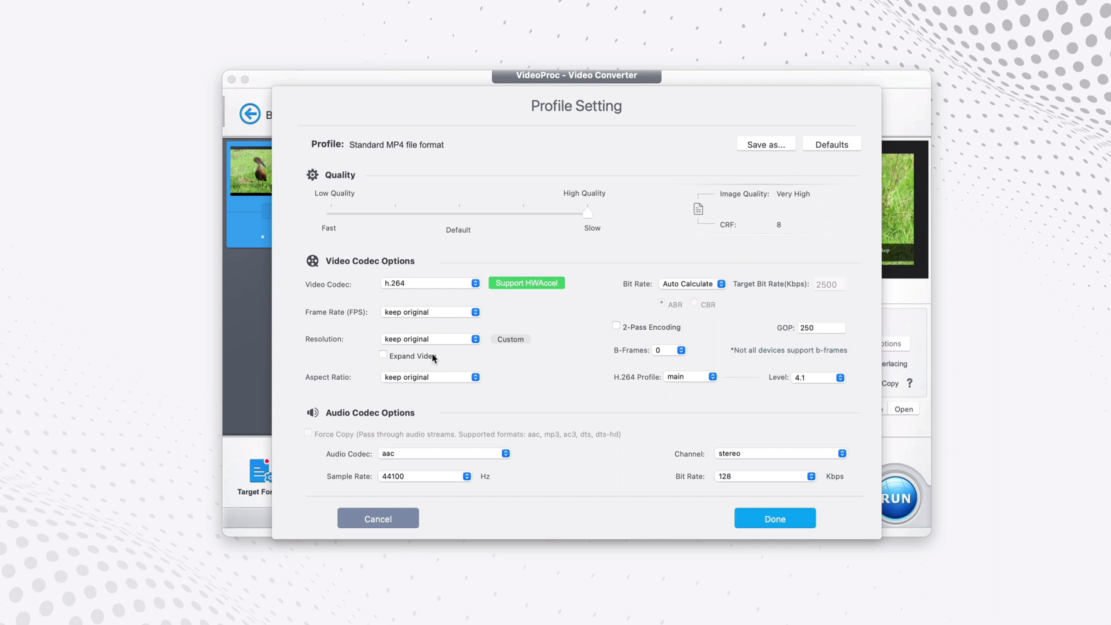
{"action": "mouse_move", "coordinate": [449, 349]}
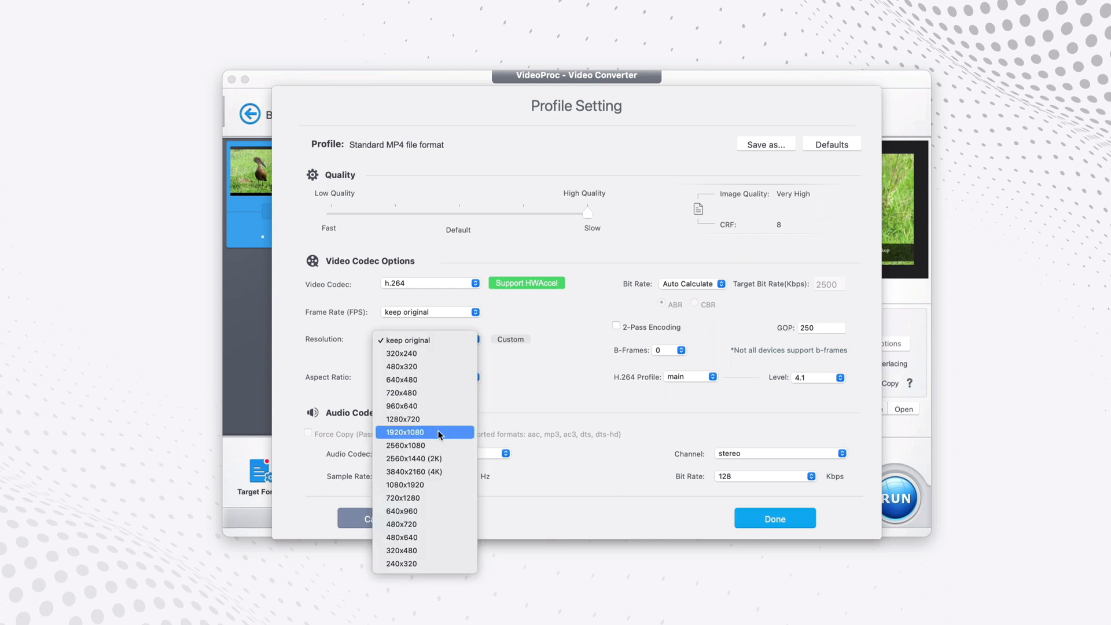
{"action": "left_click", "coordinate": [405, 432]}
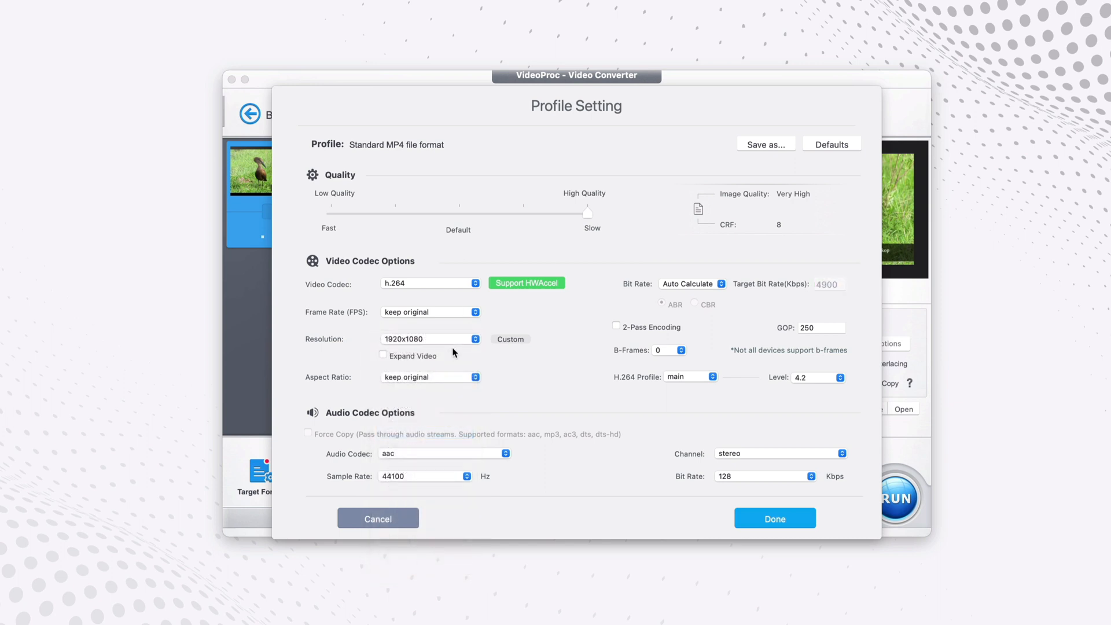
{"action": "mouse_move", "coordinate": [482, 344]}
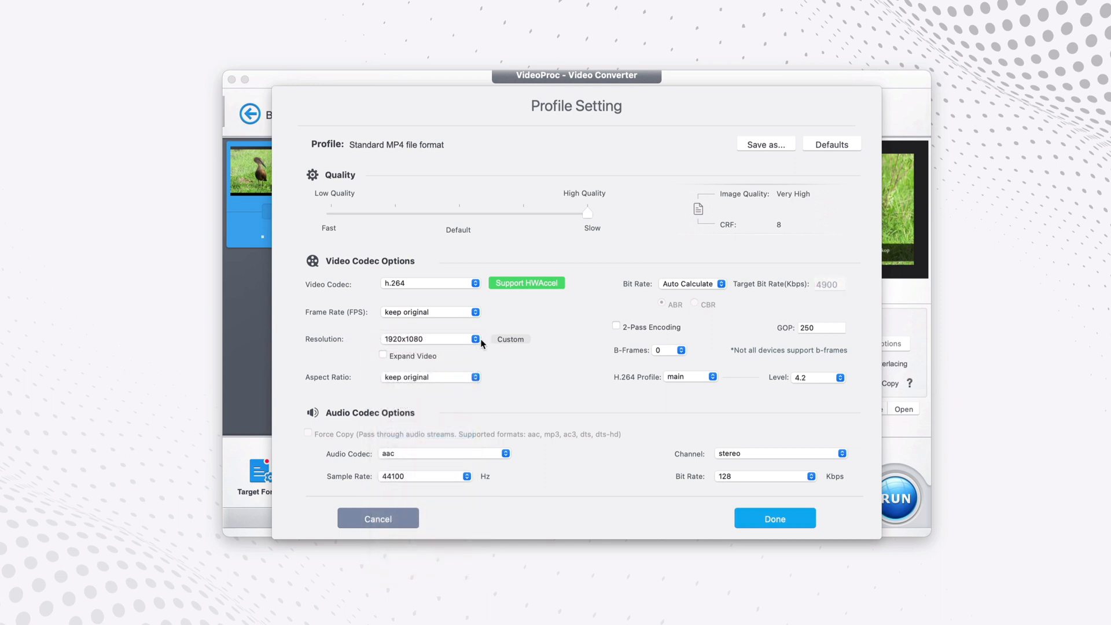
{"action": "mouse_move", "coordinate": [473, 344]}
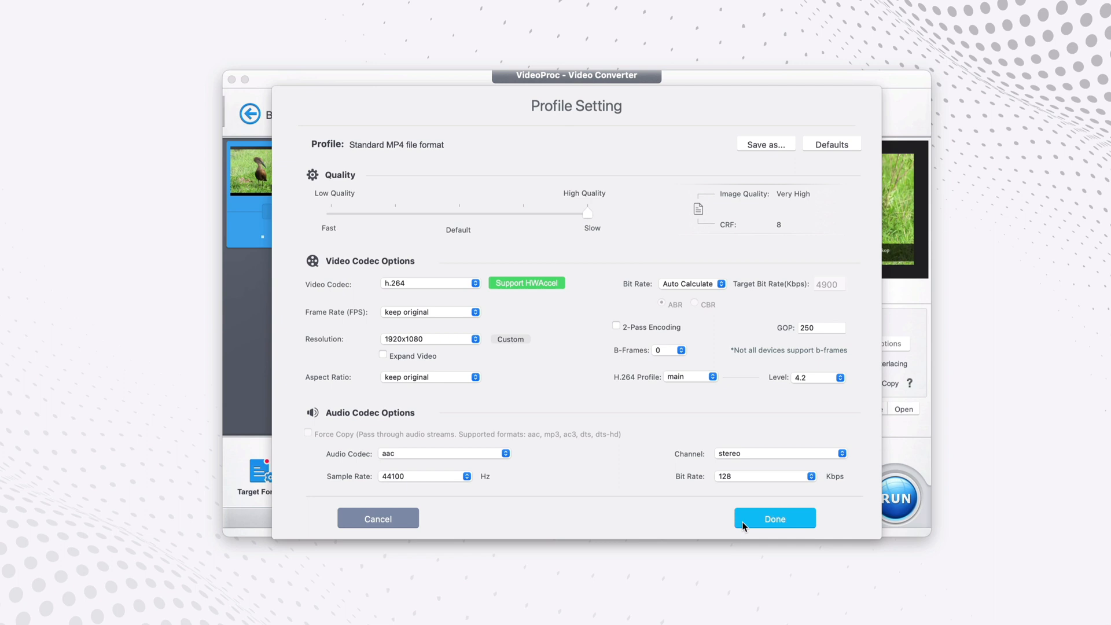
{"action": "left_click", "coordinate": [774, 518]}
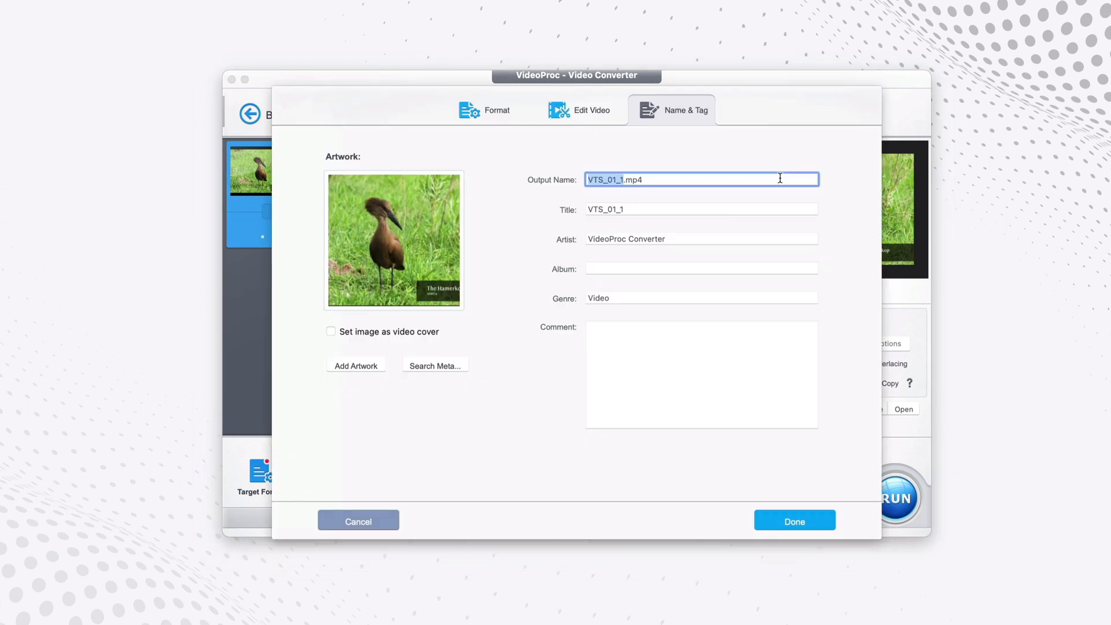
Step: Rename the output file to Bird 4k.mp4 and confirm
{"action": "type", "text": "Bird 4k.mp4"}
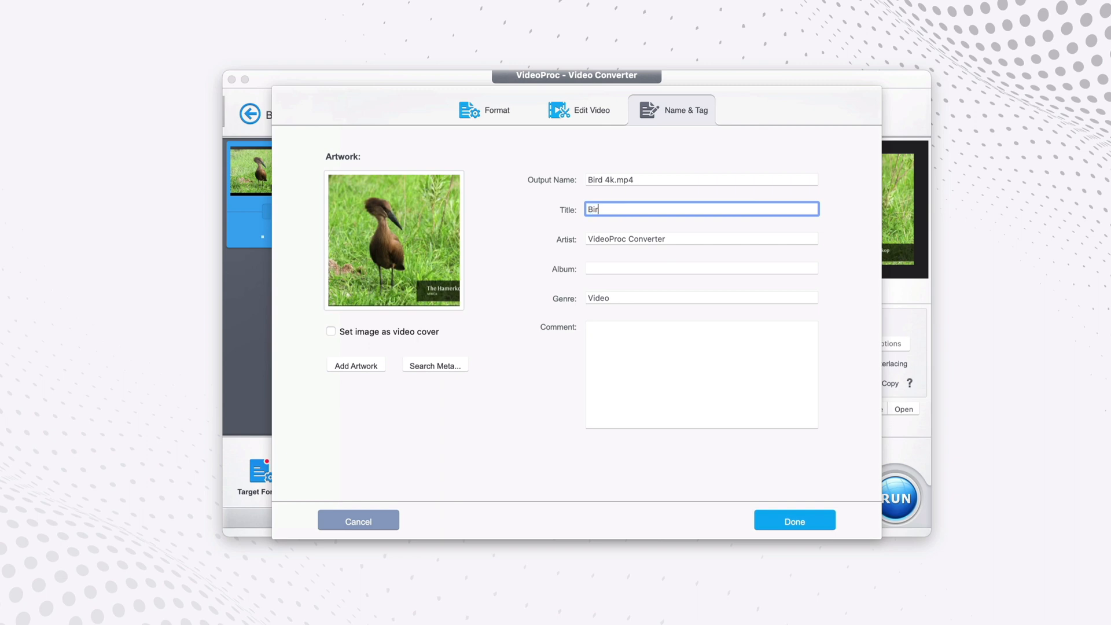
{"action": "left_click", "coordinate": [794, 521]}
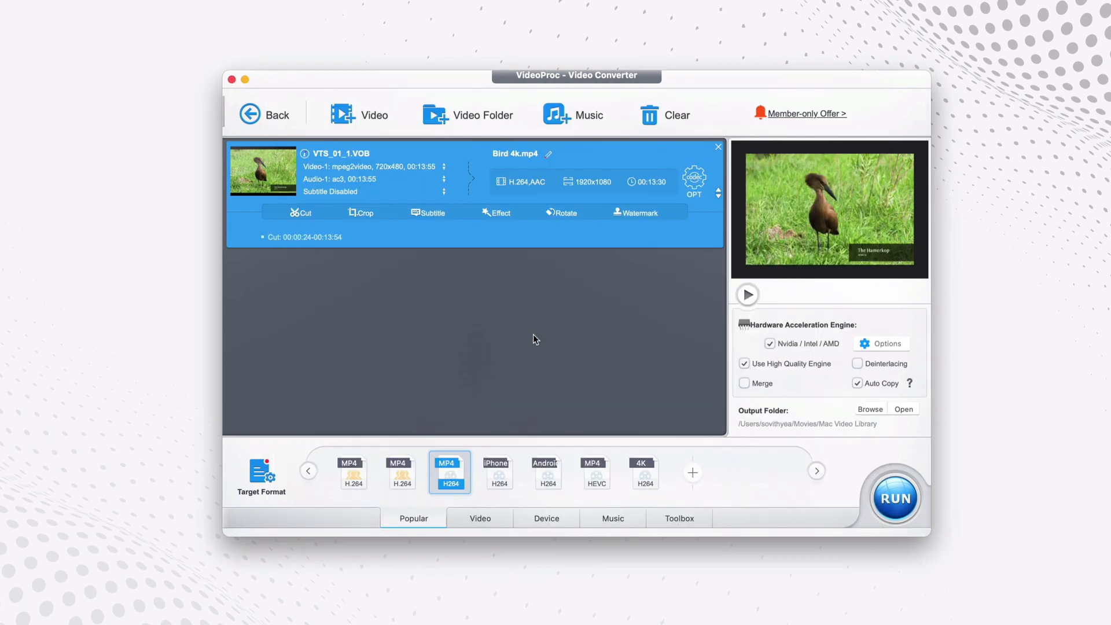
{"action": "mouse_move", "coordinate": [680, 381]}
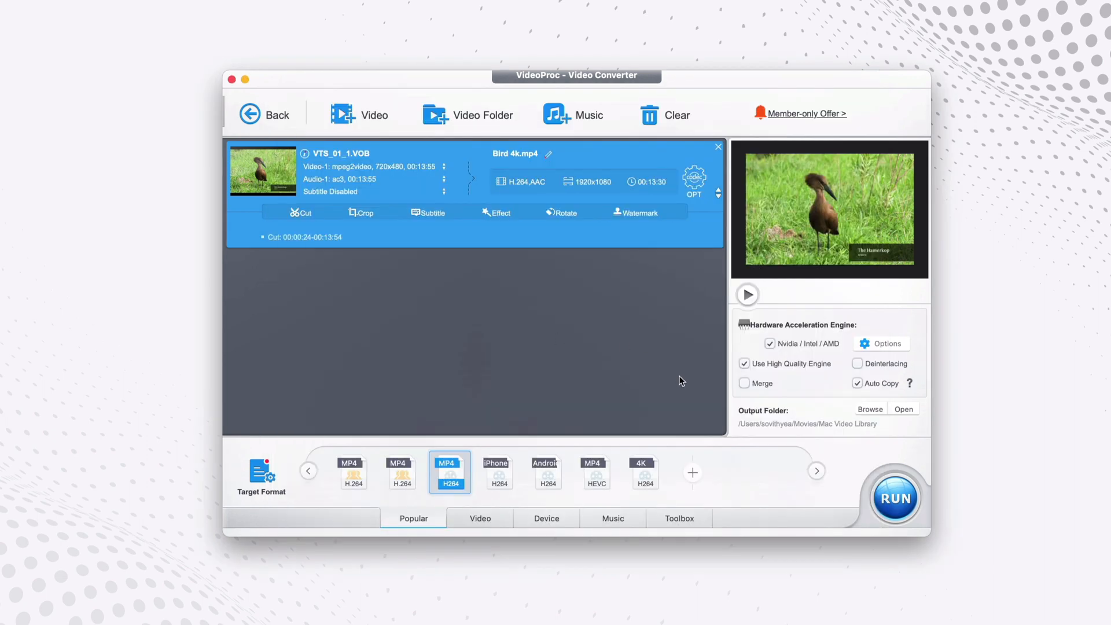
{"action": "mouse_move", "coordinate": [844, 373]}
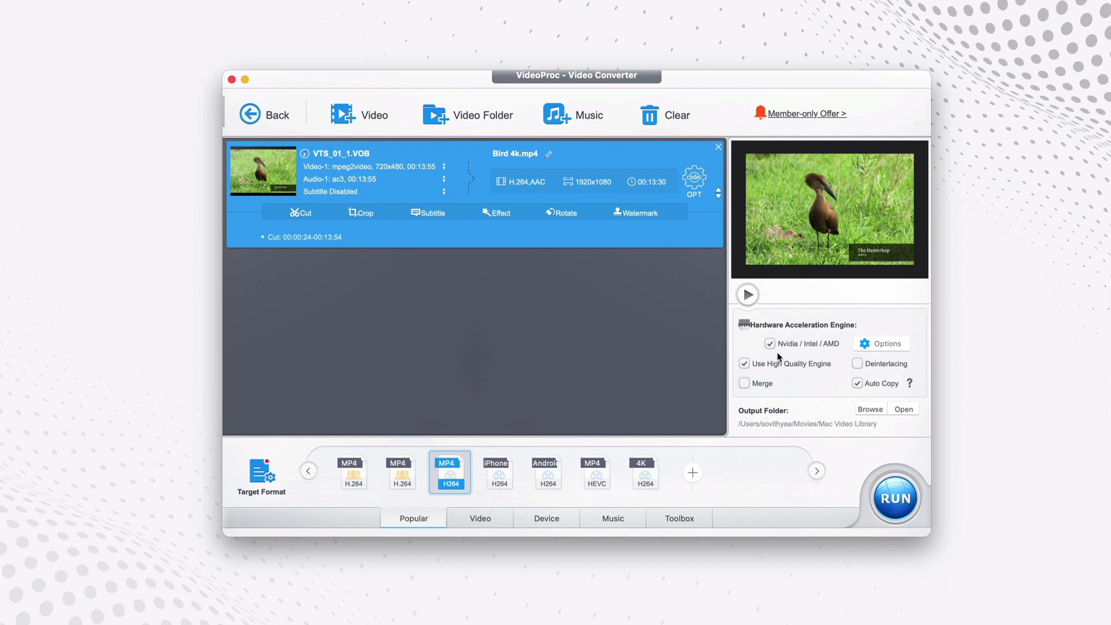
{"action": "mouse_move", "coordinate": [801, 356]}
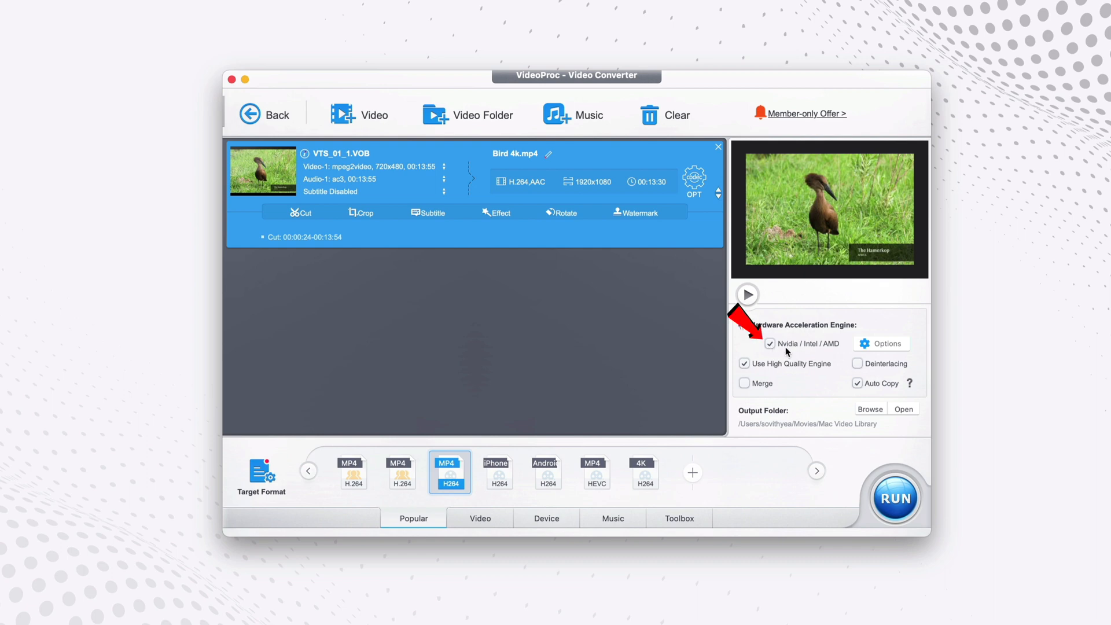
{"action": "mouse_move", "coordinate": [837, 351]}
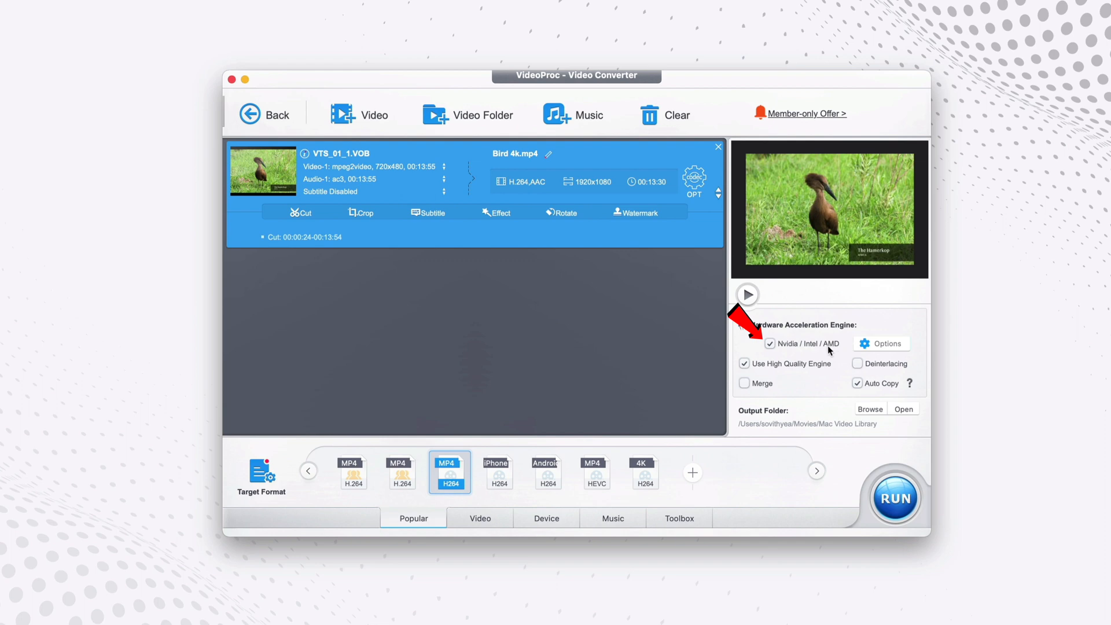
{"action": "mouse_move", "coordinate": [771, 348]}
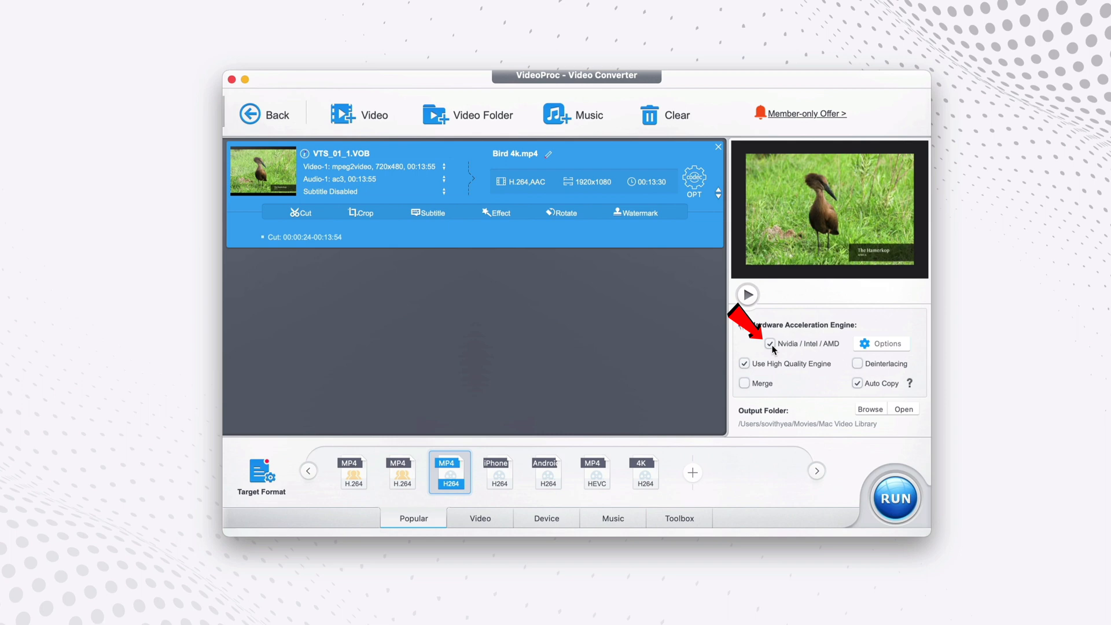
Step: Keep hardware acceleration, enable the High Quality Engine, and run the conversion
{"action": "left_click", "coordinate": [744, 364]}
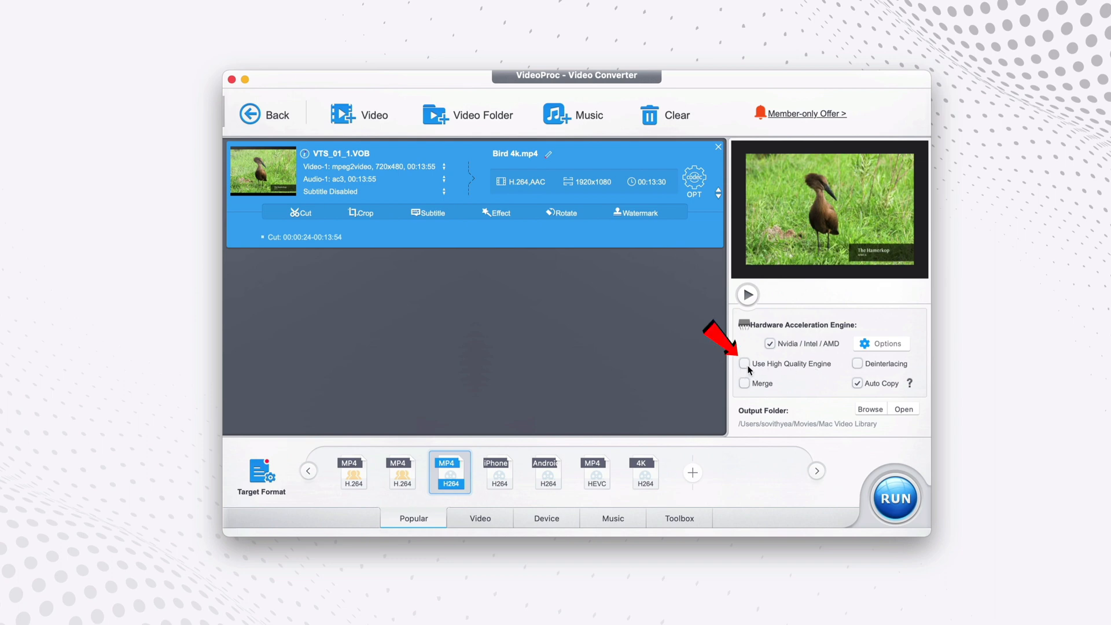
{"action": "left_click", "coordinate": [744, 363]}
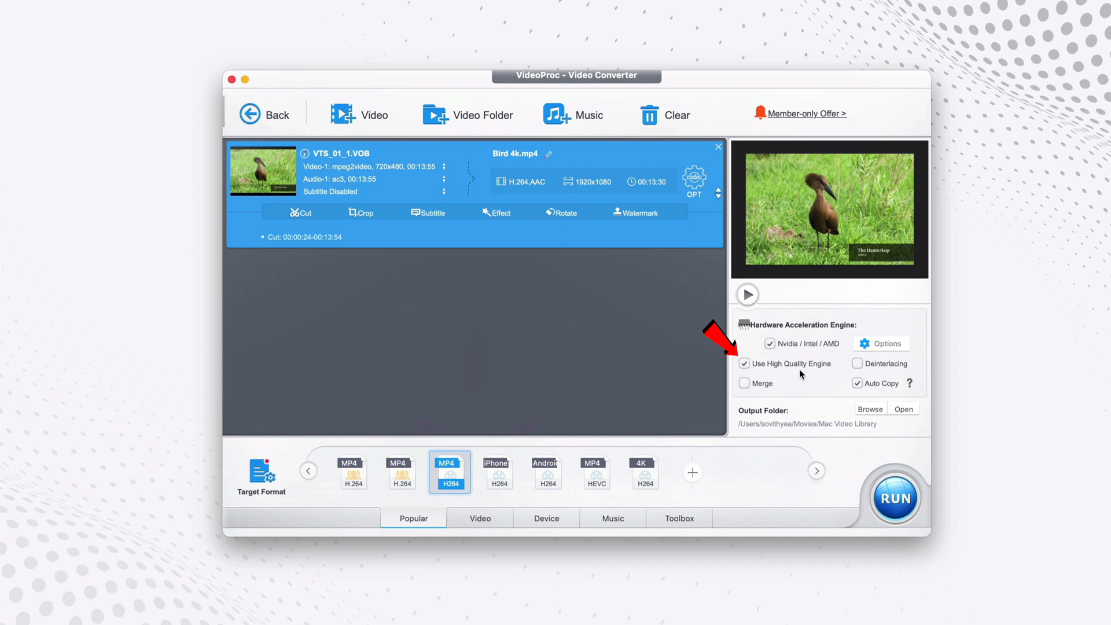
{"action": "mouse_move", "coordinate": [801, 376]}
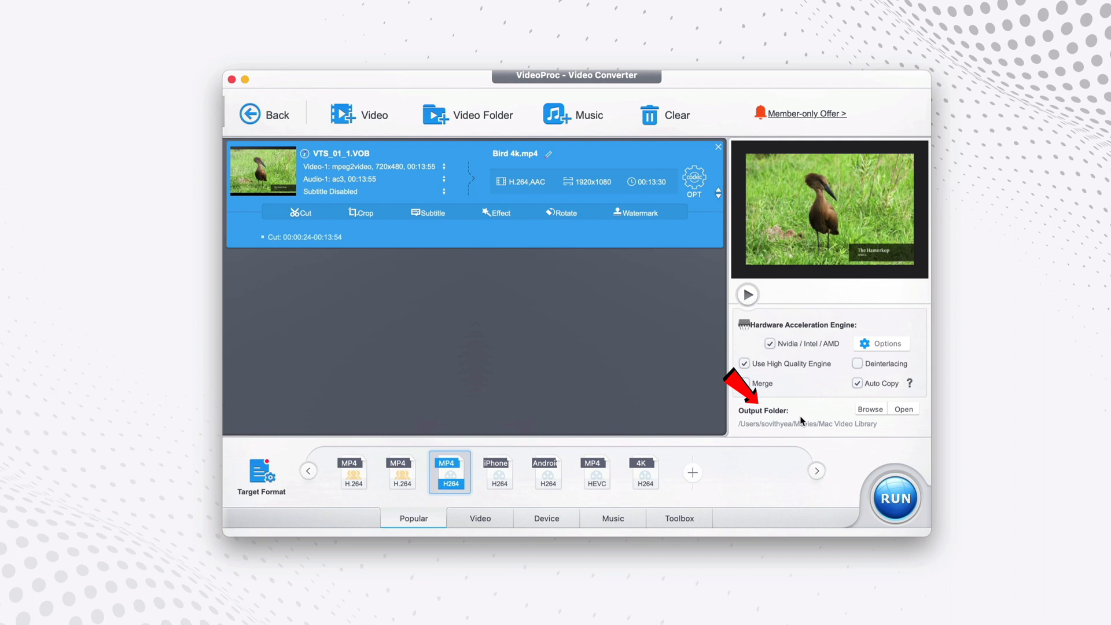
{"action": "left_click", "coordinate": [744, 383]}
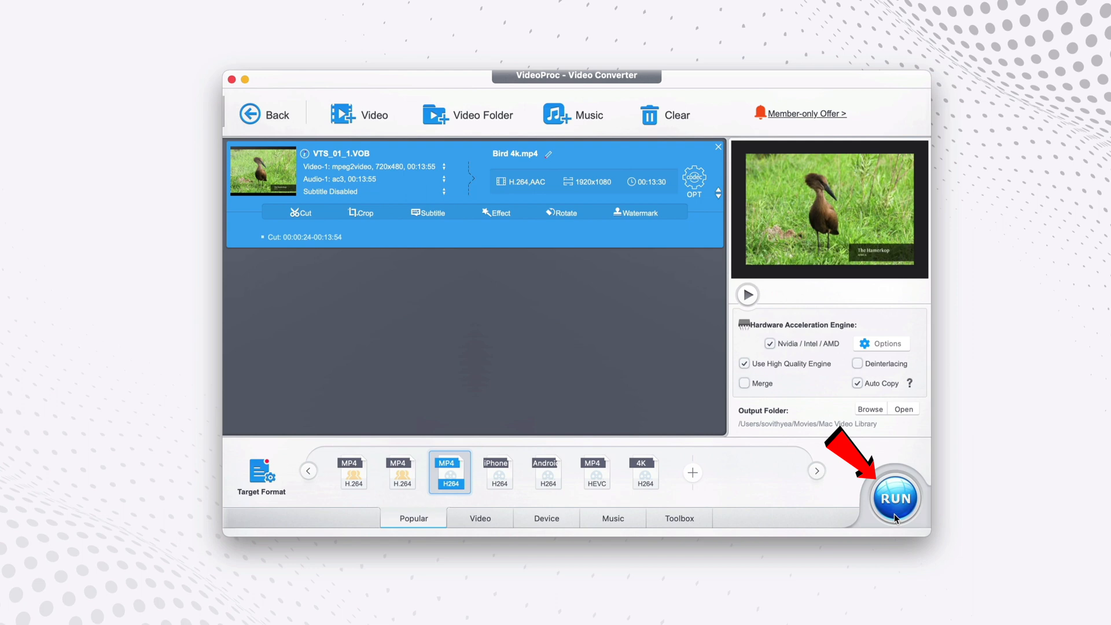
{"action": "left_click", "coordinate": [894, 496]}
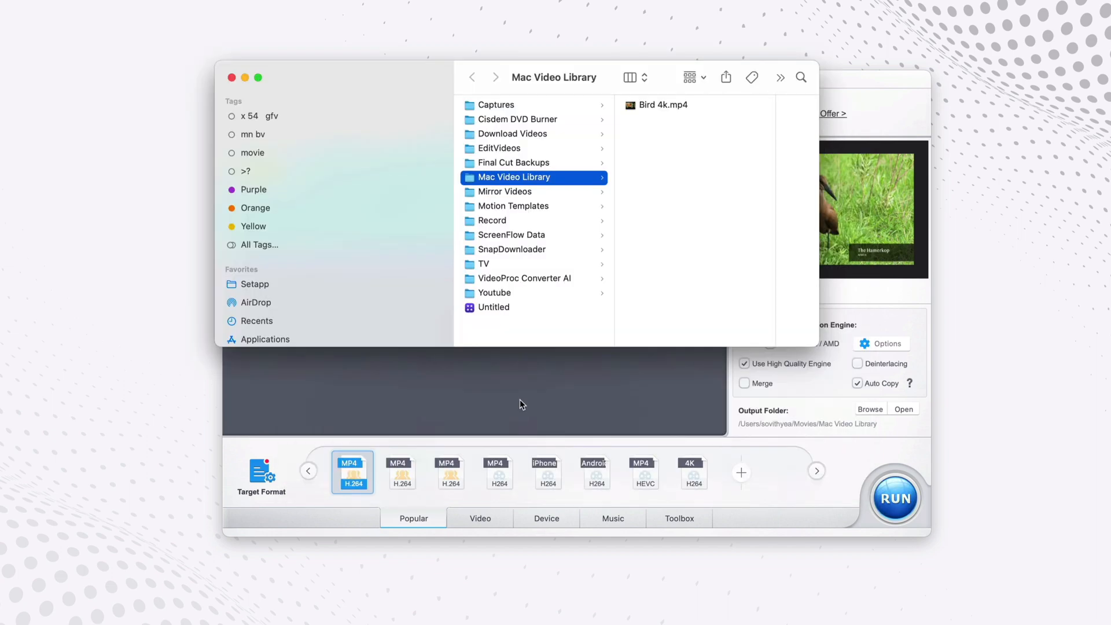
Step: Launch the converted Bird 4k.mp4 from the Mac Video Library folder into a player
{"action": "left_click", "coordinate": [662, 105]}
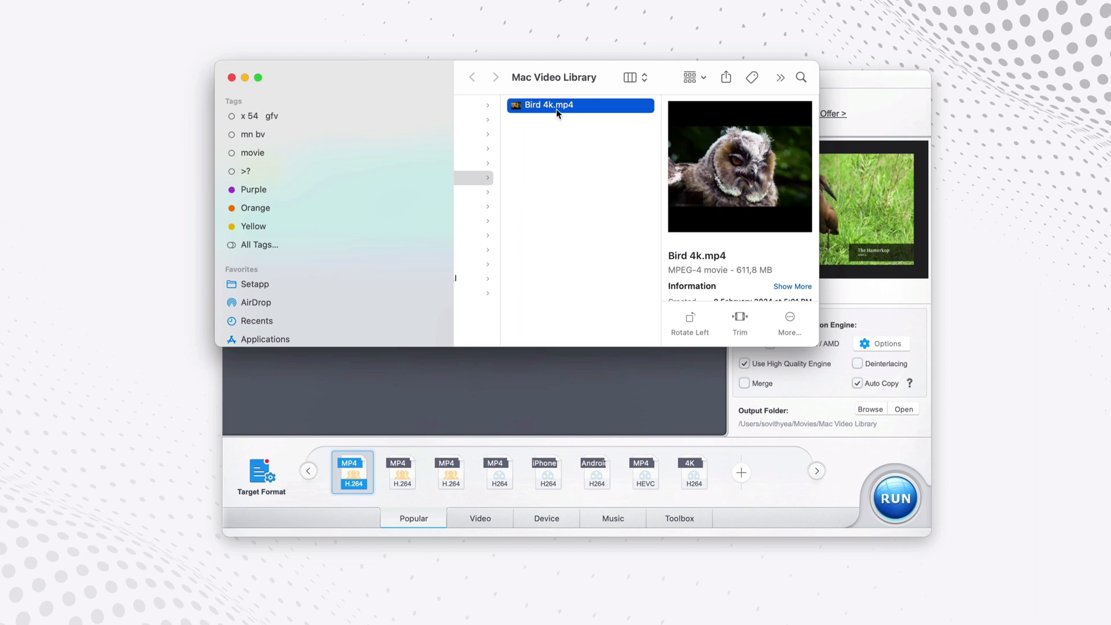
{"action": "double_click", "coordinate": [547, 105]}
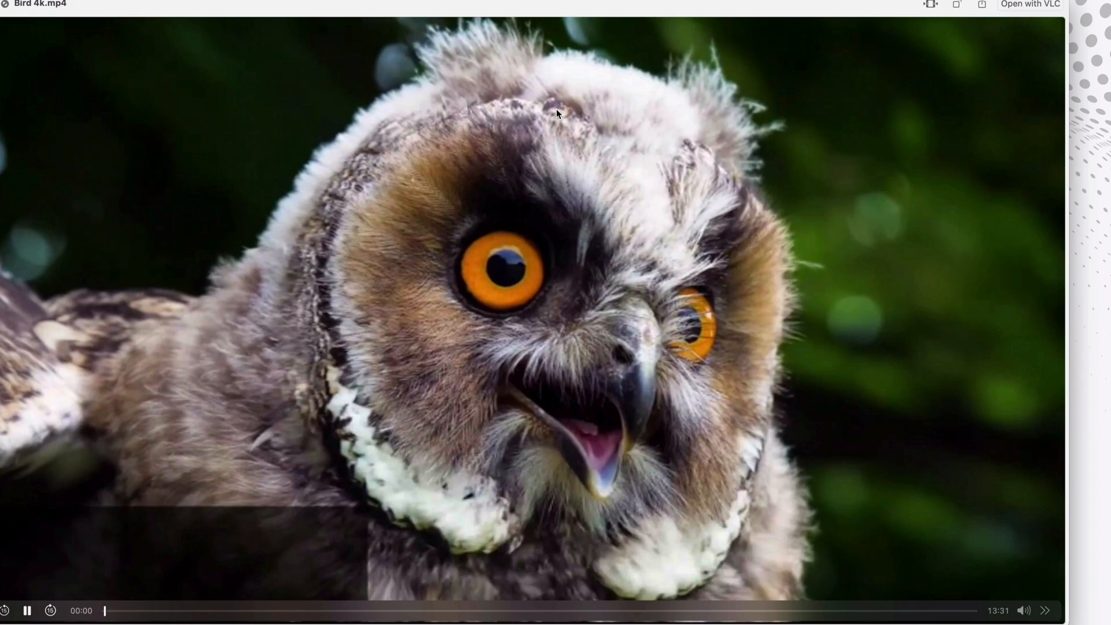
Step: Play Bird 4k.mp4 in QuickTime Player and seek ahead to about 10:44
{"action": "left_click", "coordinate": [231, 609]}
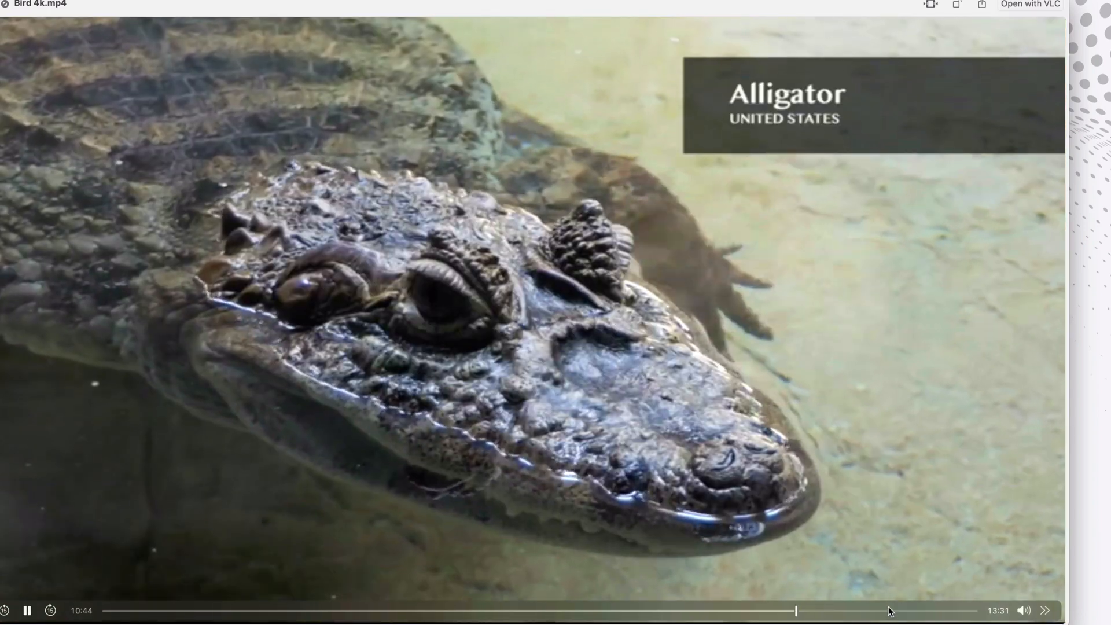
{"action": "left_click", "coordinate": [864, 609]}
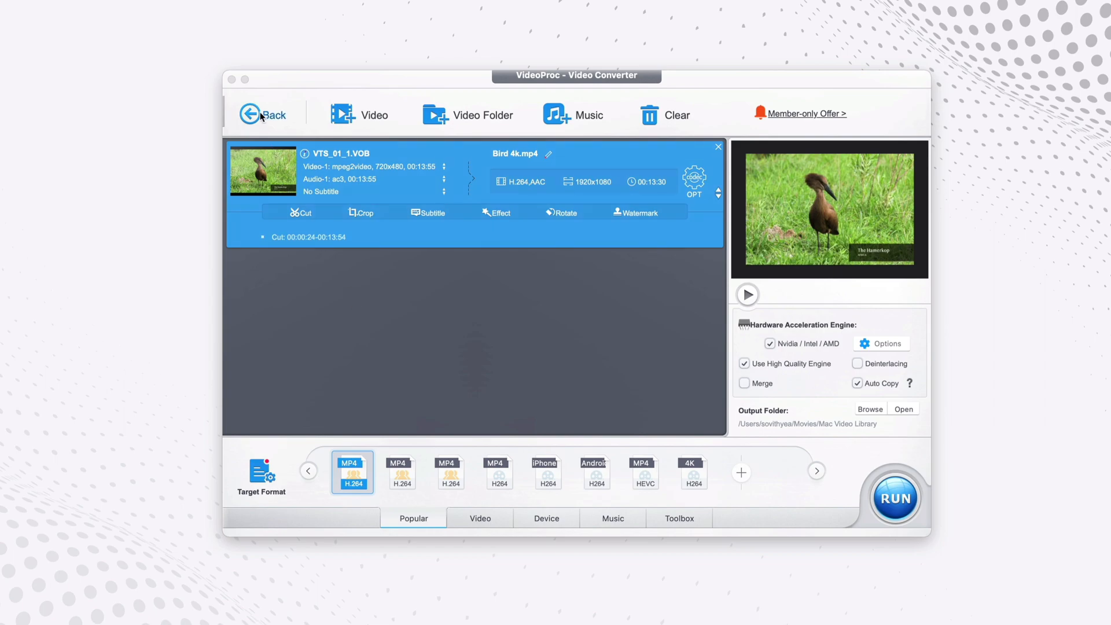
Step: Go back from the conversion list to the VideoProc Converter AI start screen
{"action": "left_click", "coordinate": [272, 115]}
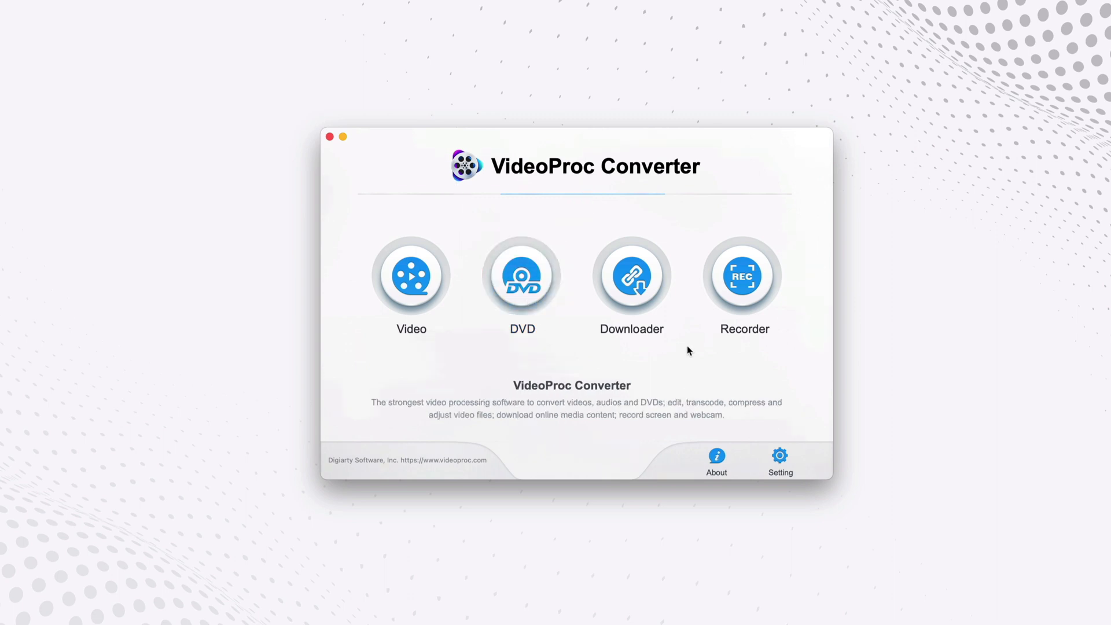
{"action": "mouse_move", "coordinate": [711, 345]}
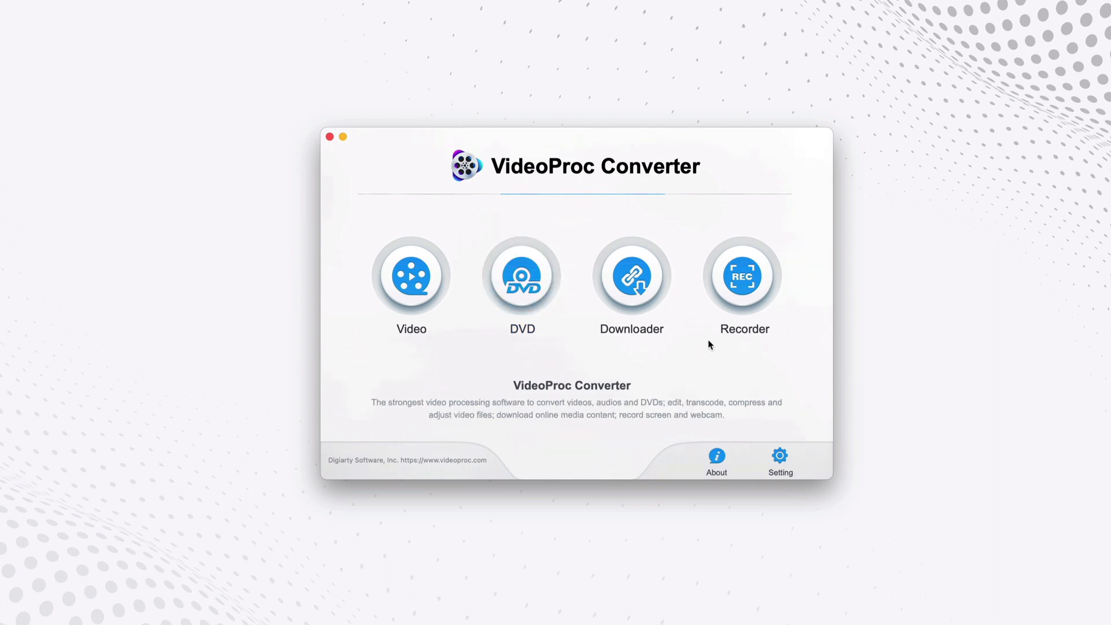
{"action": "left_click", "coordinate": [742, 277]}
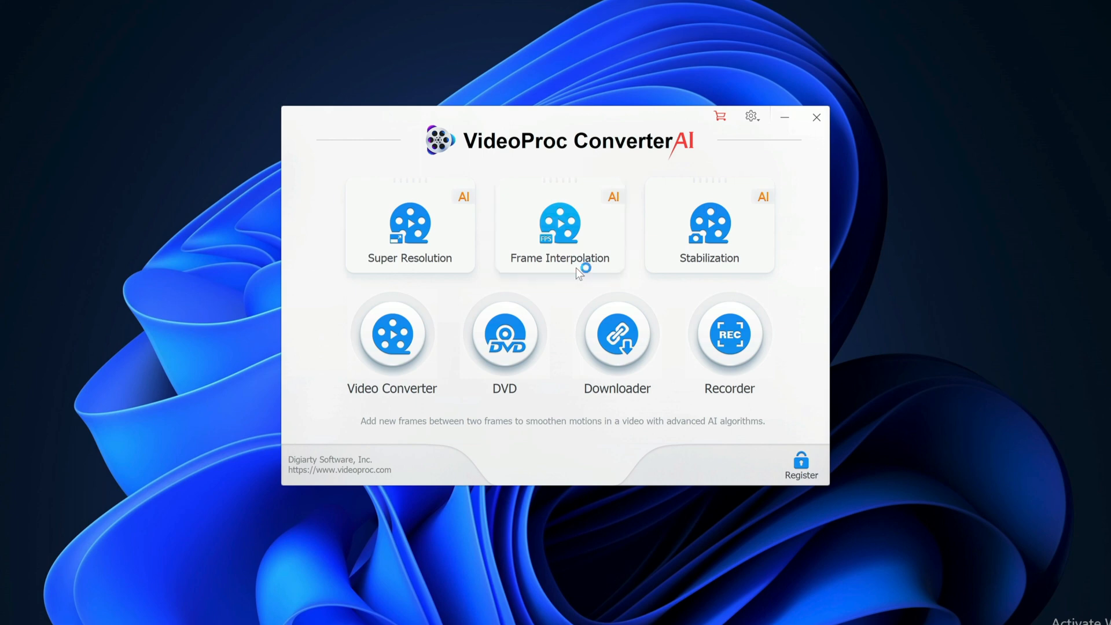
Step: Start the Frame Interpolation tool, showing its smooth-motion horse comparison demo
{"action": "left_click", "coordinate": [559, 226]}
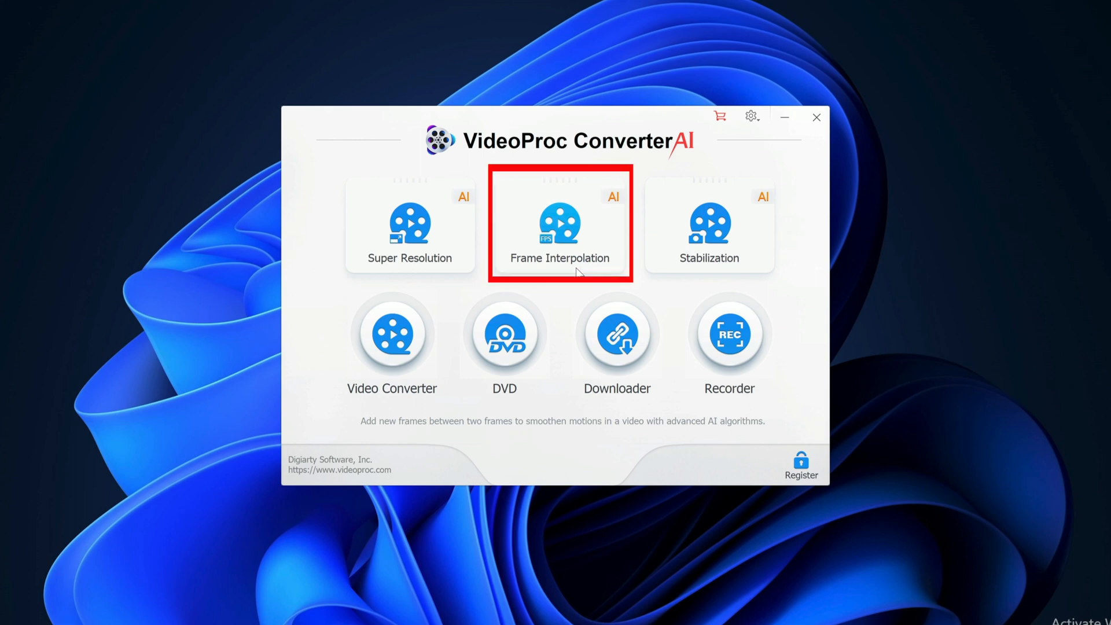
{"action": "left_click", "coordinate": [559, 227]}
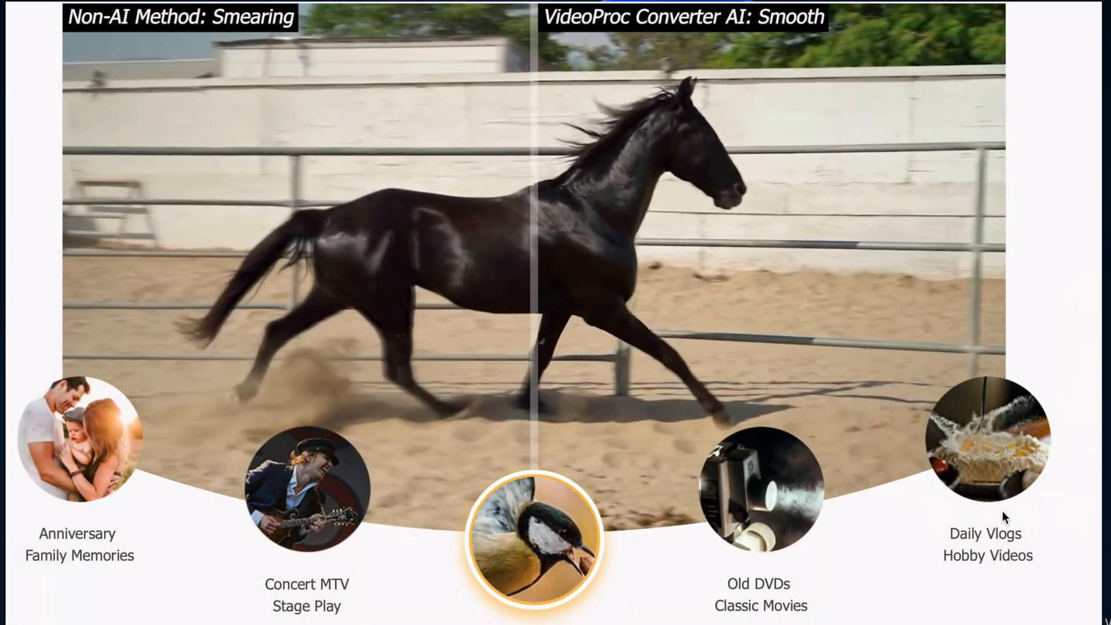